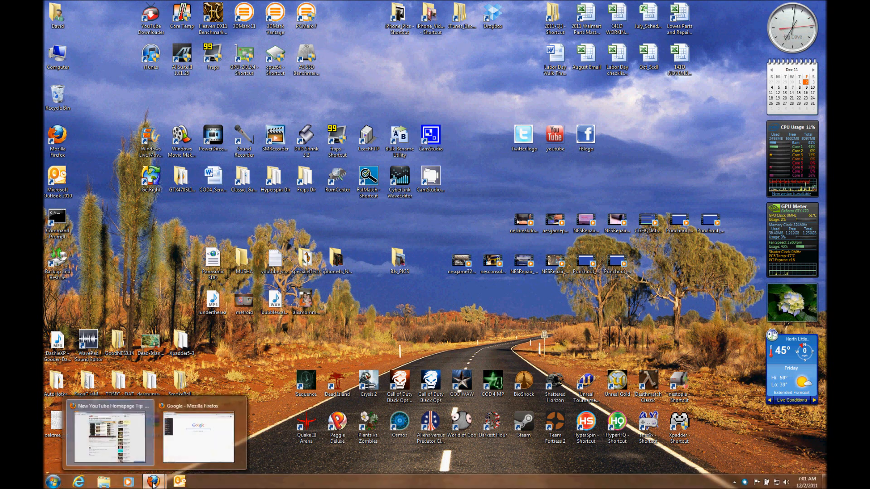
Switch to the Firefox Google window and type 'you' in the address bar.
{"action": "left_click", "coordinate": [109, 435]}
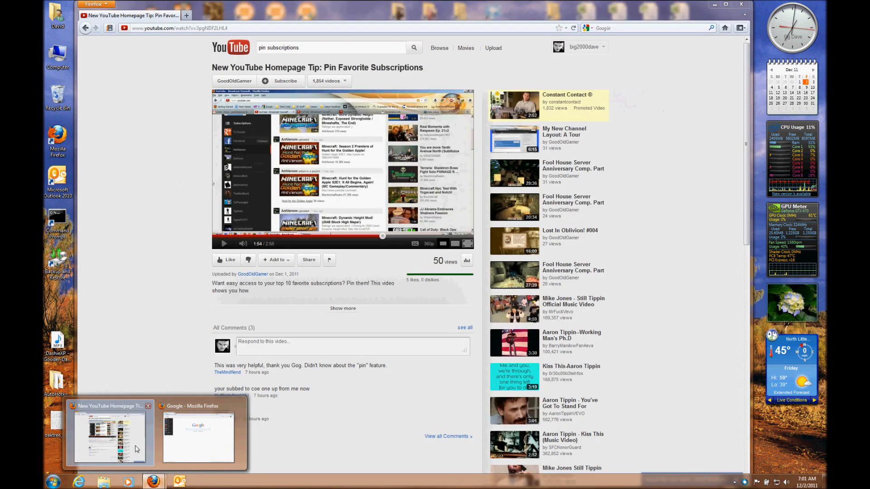
{"action": "left_click", "coordinate": [197, 436]}
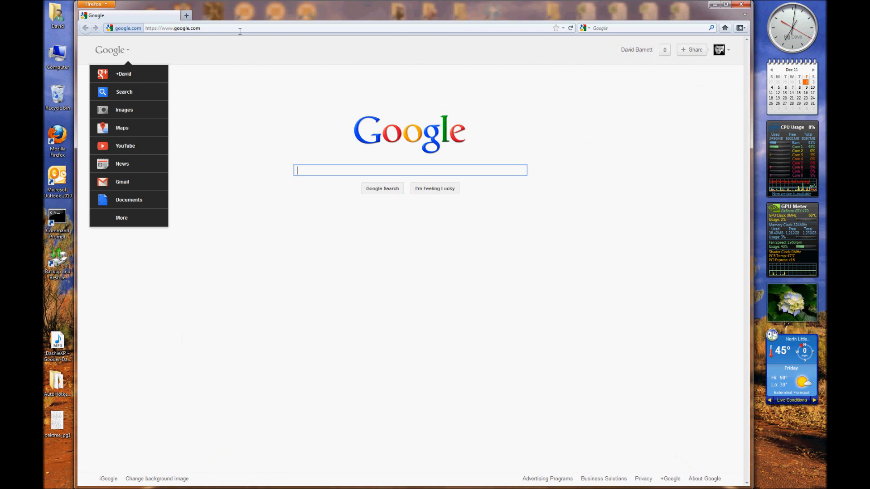
{"action": "type", "text": "you"}
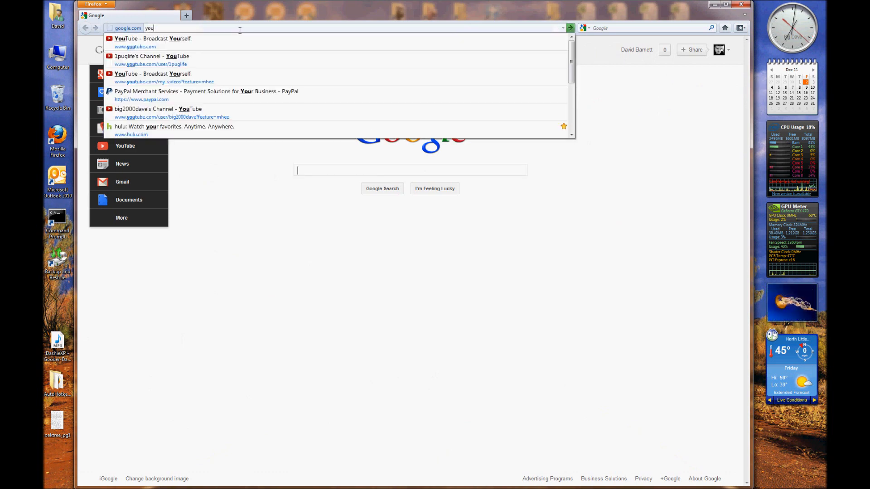
Load youtube.com from the 'YouTube - Broadcast Yourself' address suggestion.
{"action": "left_click", "coordinate": [151, 43]}
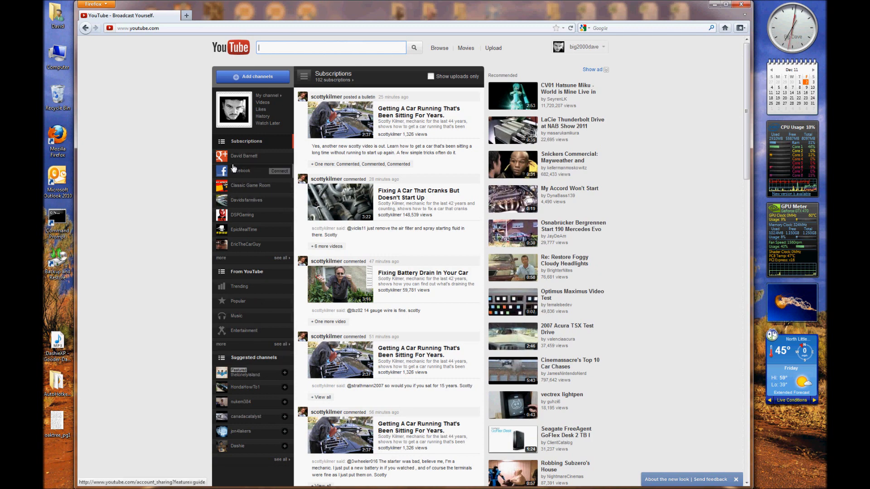
{"action": "mouse_move", "coordinate": [249, 162]}
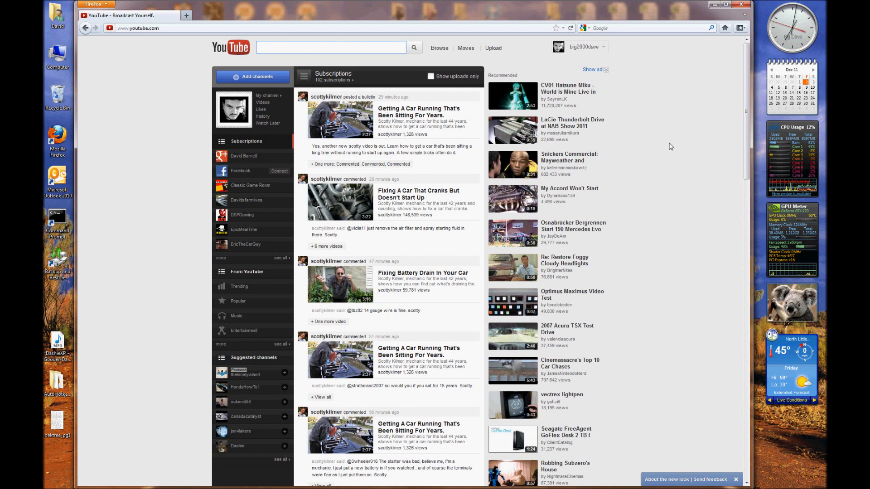
{"action": "left_click", "coordinate": [330, 47]}
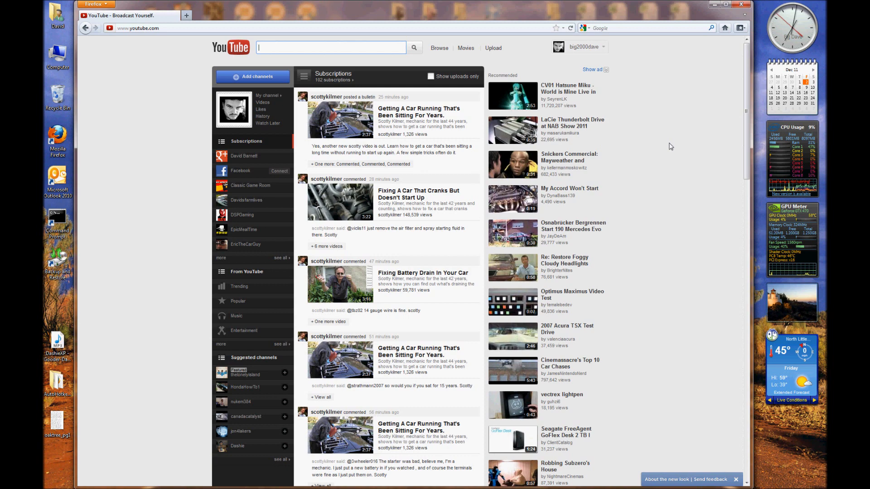
{"action": "mouse_move", "coordinate": [667, 146]}
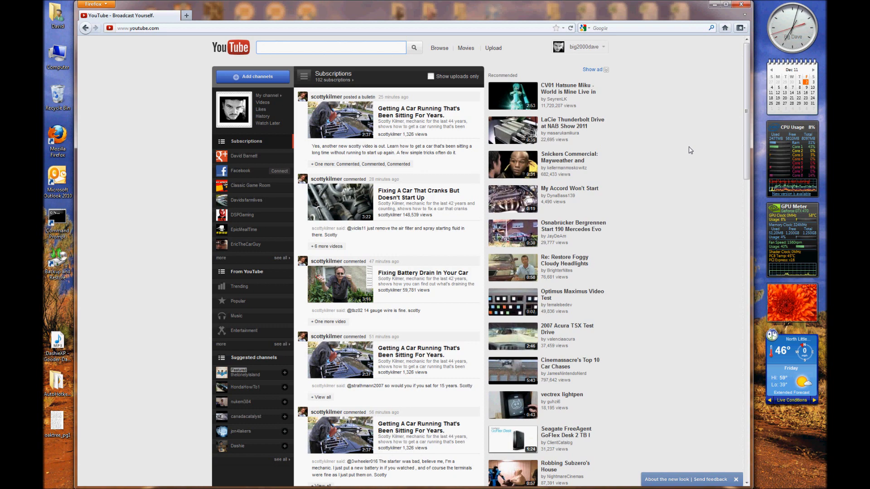
{"action": "left_click", "coordinate": [330, 47]}
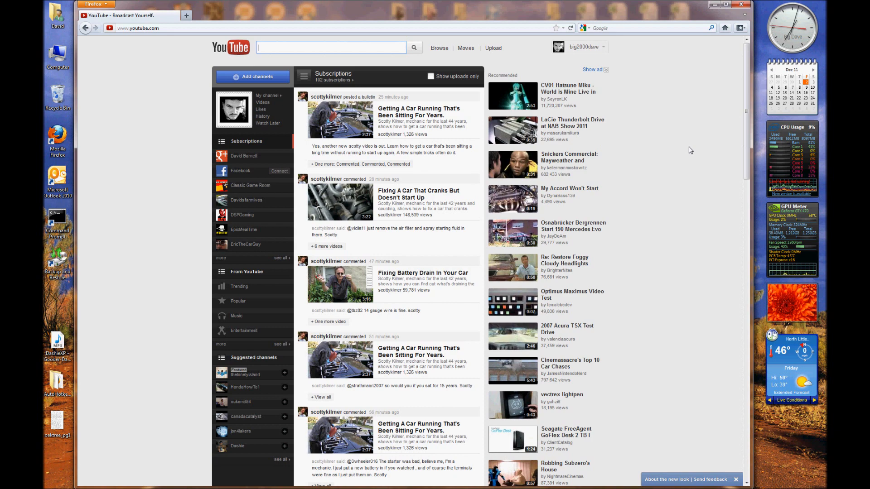
{"action": "mouse_move", "coordinate": [708, 165]}
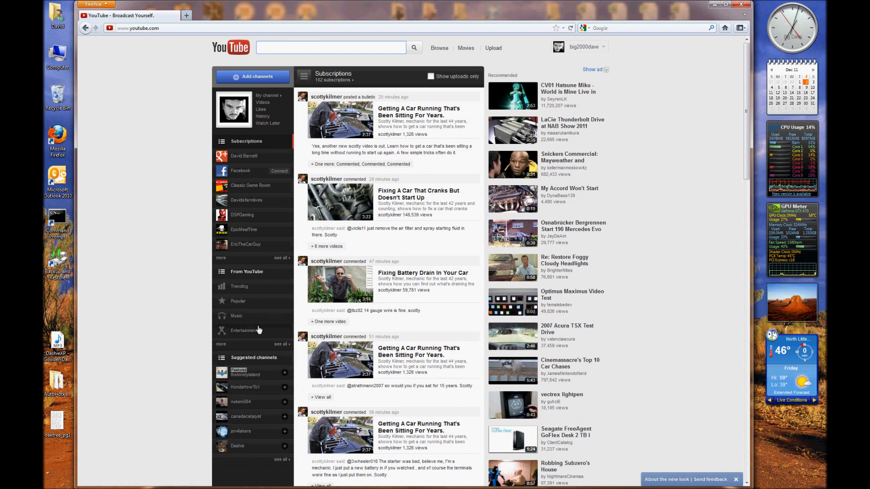
{"action": "mouse_move", "coordinate": [250, 287]}
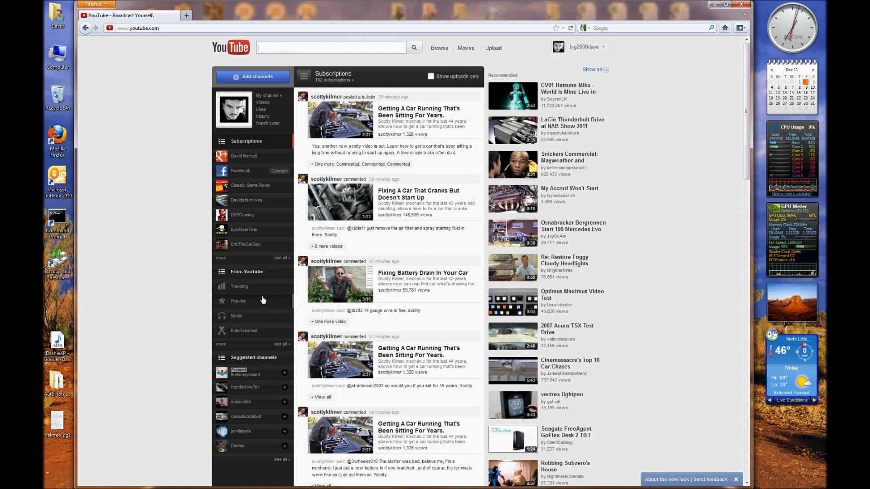
{"action": "mouse_move", "coordinate": [257, 212]}
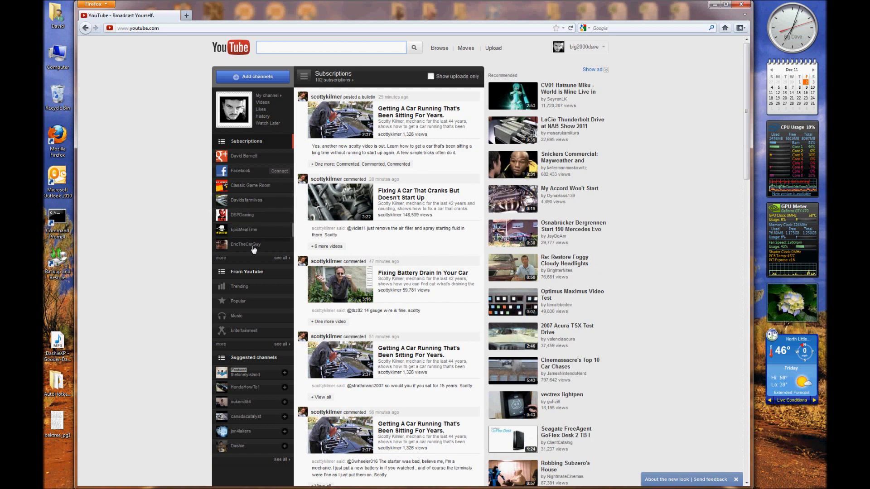
{"action": "mouse_move", "coordinate": [248, 235]}
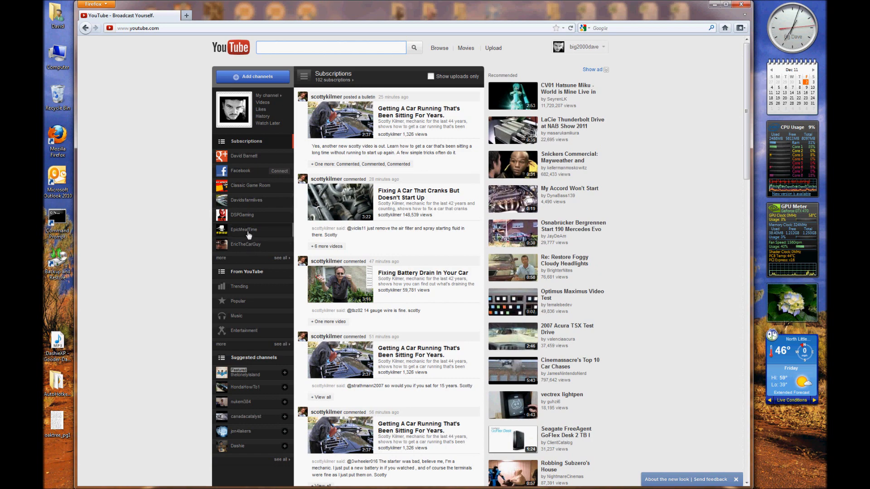
{"action": "mouse_move", "coordinate": [253, 244]}
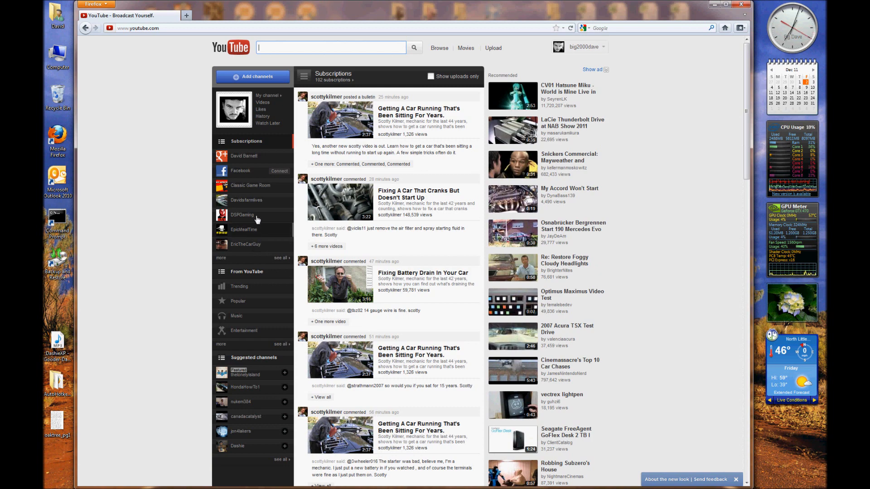
{"action": "mouse_move", "coordinate": [277, 222]}
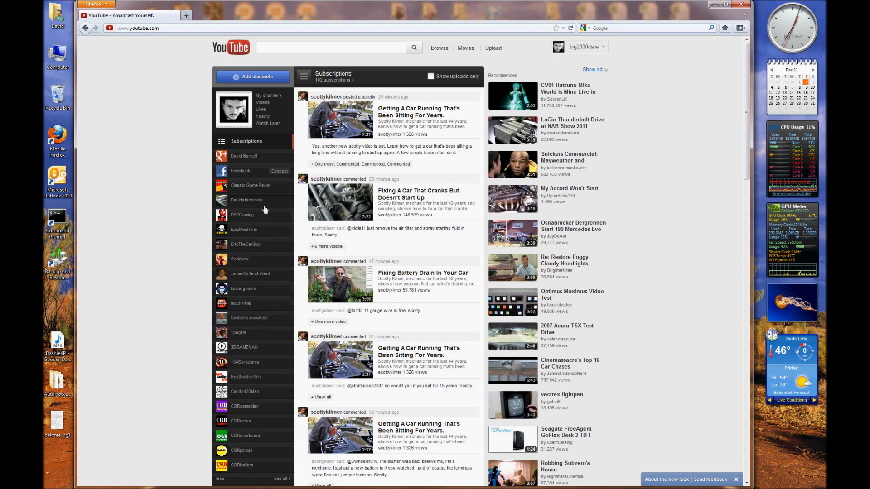
{"action": "scroll", "scroll_direction": "down", "scroll_amount": 3}
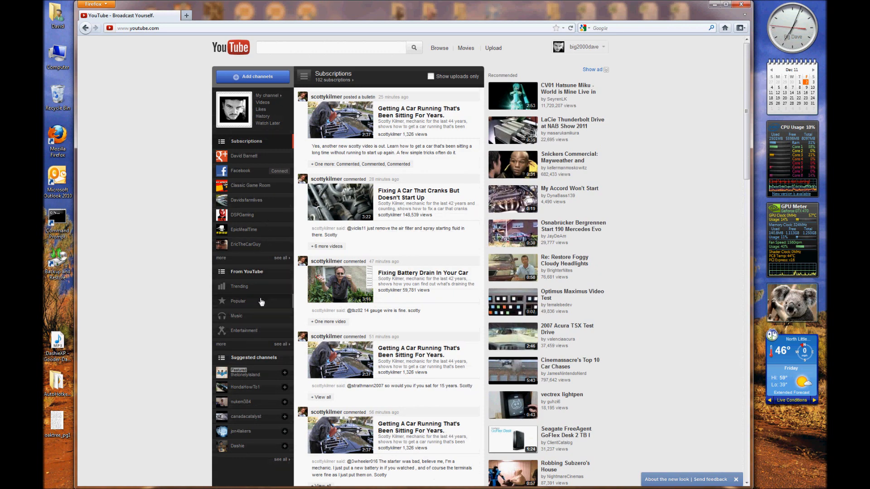
{"action": "mouse_move", "coordinate": [250, 165]}
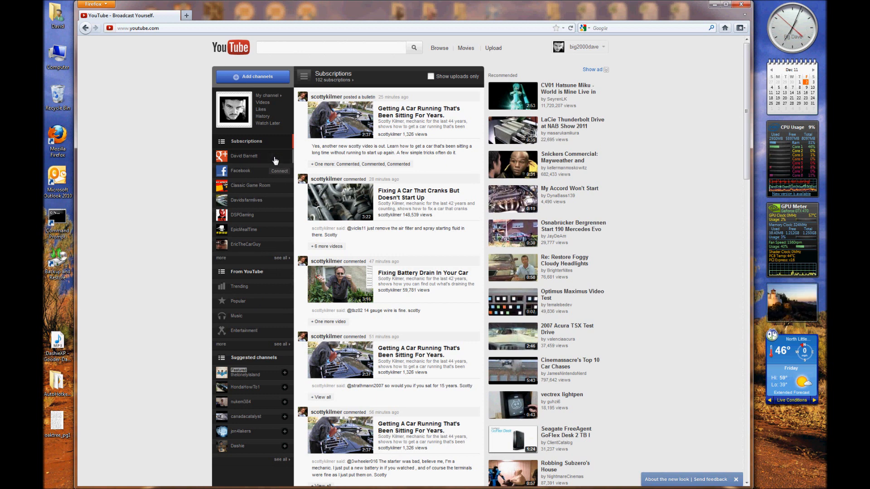
{"action": "mouse_move", "coordinate": [358, 161]}
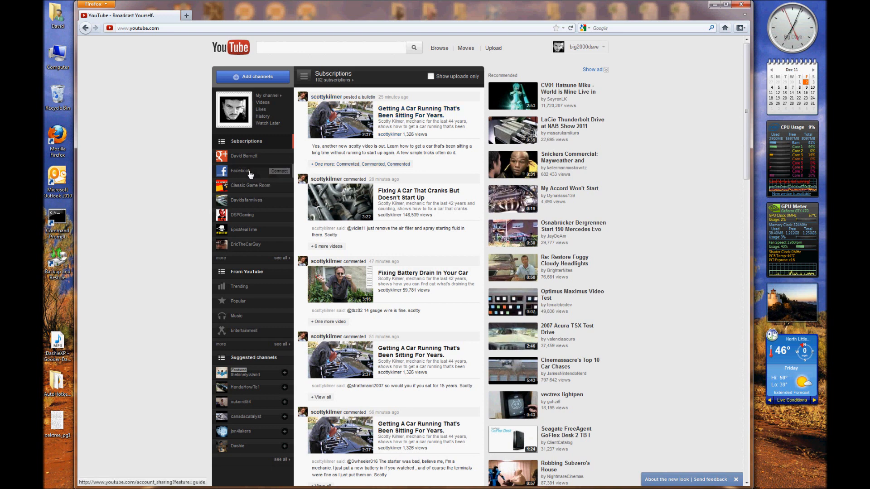
{"action": "mouse_move", "coordinate": [245, 217]}
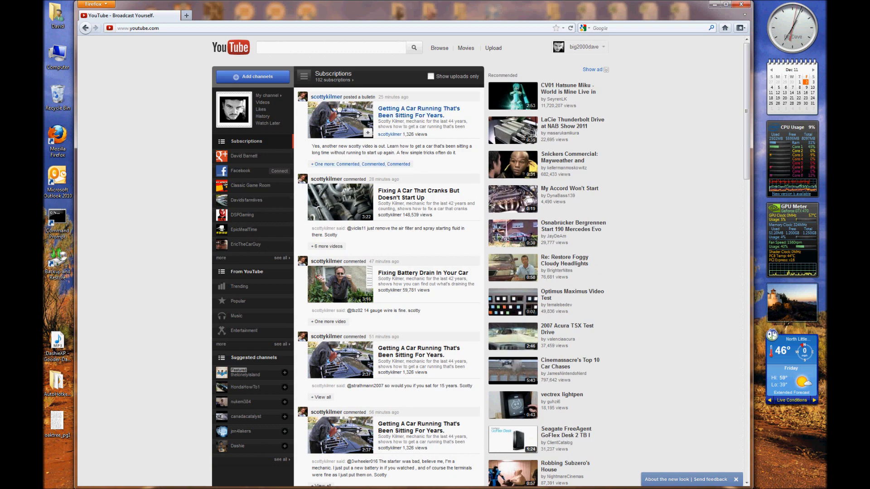
{"action": "mouse_move", "coordinate": [333, 80]}
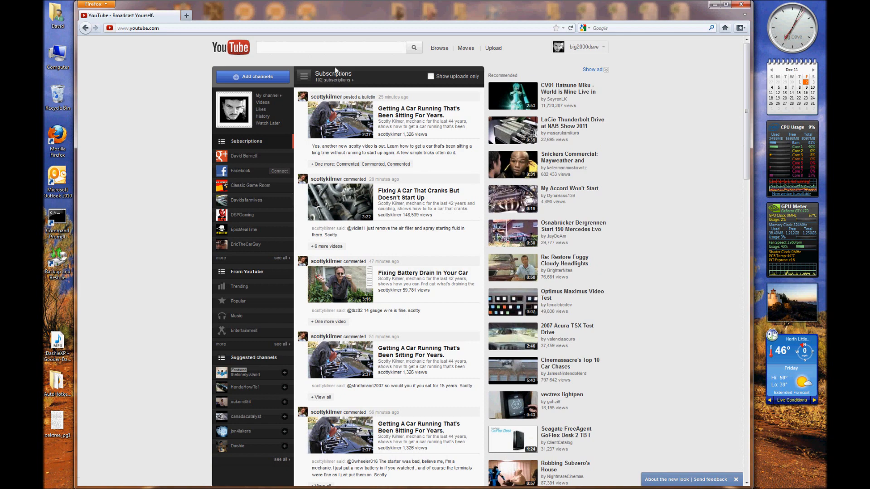
{"action": "left_click", "coordinate": [333, 73]}
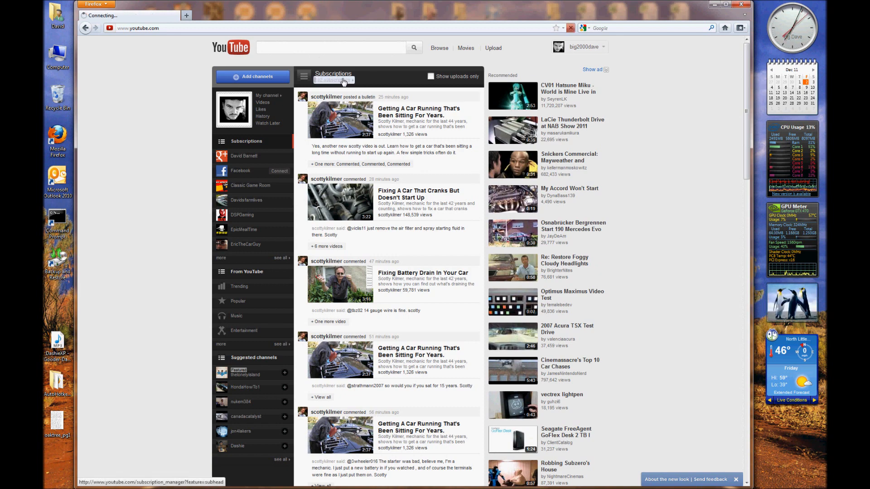
{"action": "left_click", "coordinate": [333, 81]}
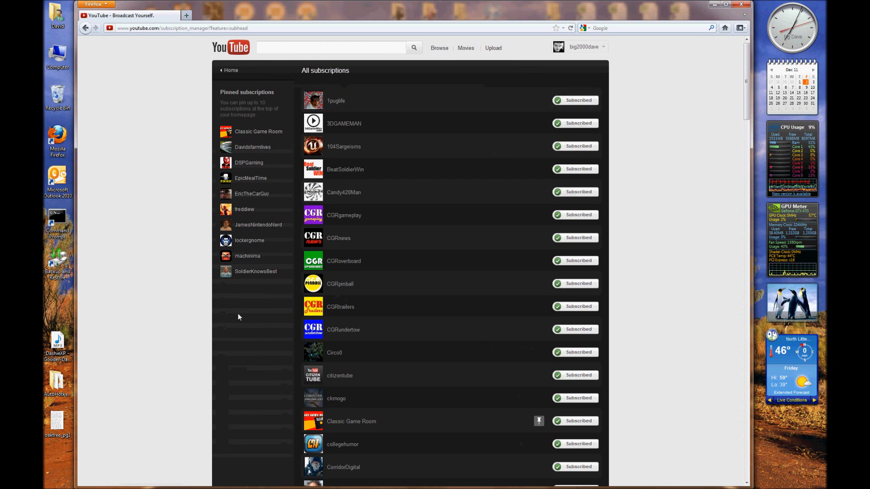
{"action": "mouse_move", "coordinate": [658, 334]}
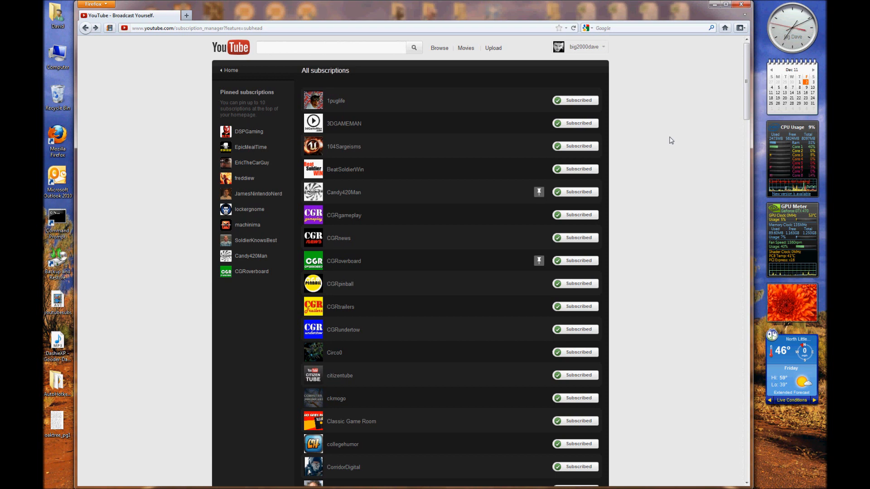
{"action": "mouse_move", "coordinate": [647, 140]}
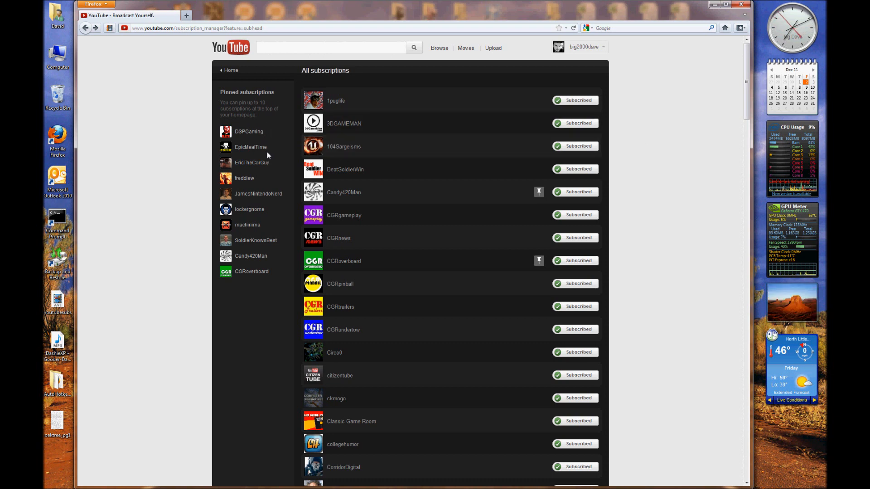
{"action": "mouse_move", "coordinate": [276, 251]}
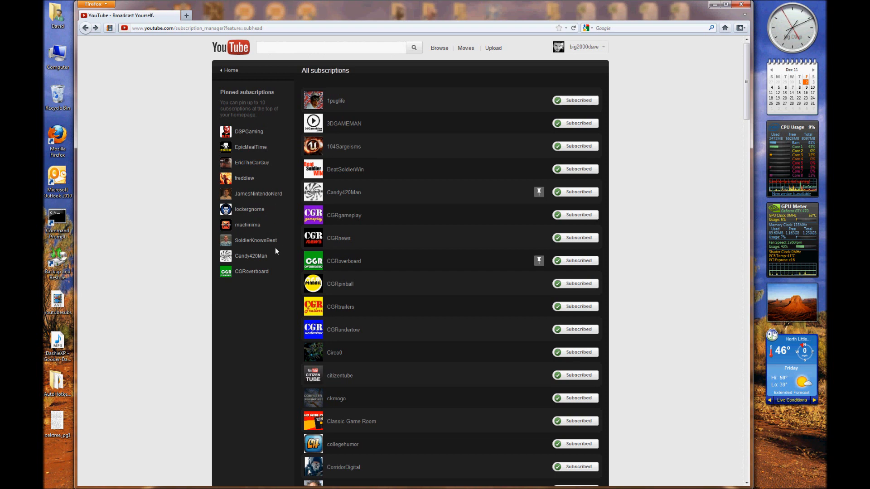
{"action": "mouse_move", "coordinate": [225, 170]}
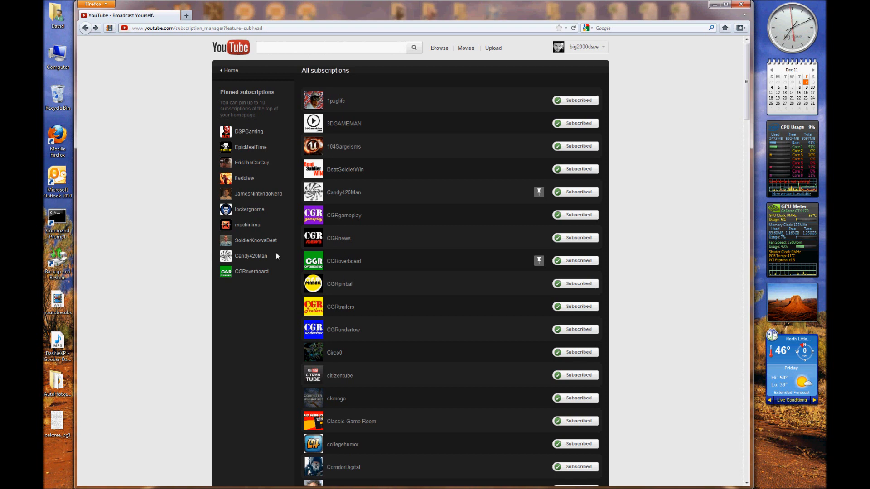
{"action": "mouse_move", "coordinate": [249, 140]}
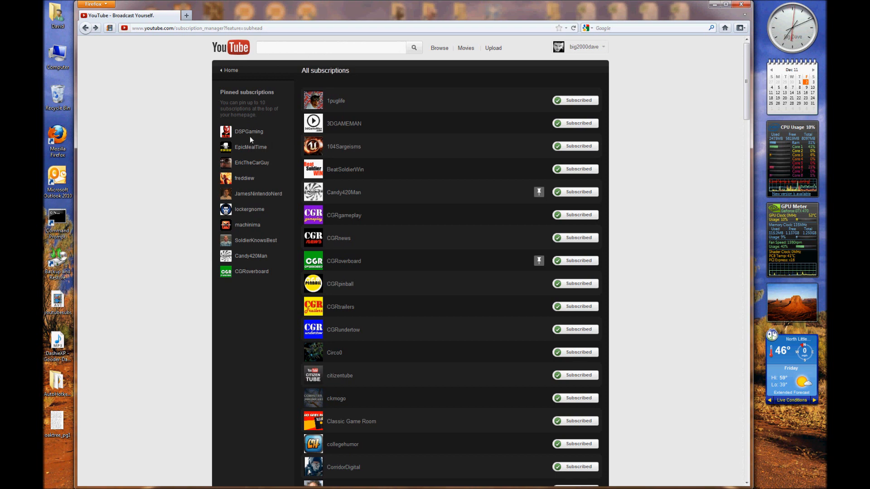
{"action": "mouse_move", "coordinate": [238, 190]}
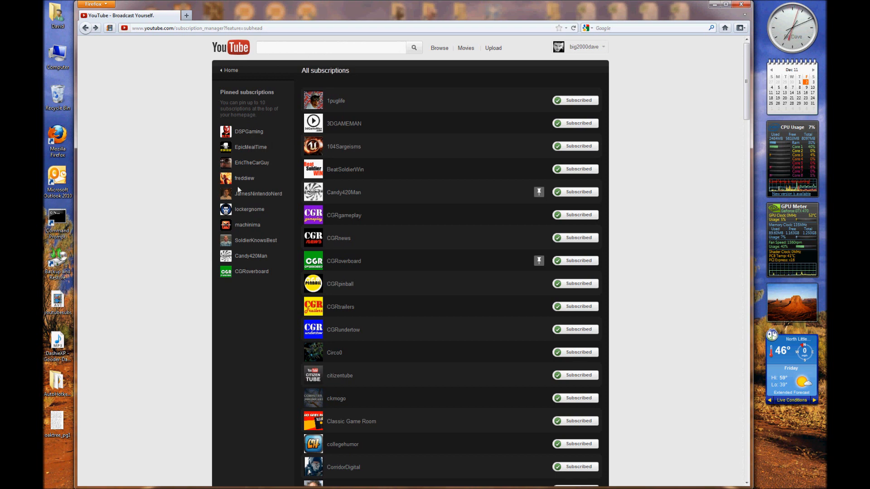
{"action": "mouse_move", "coordinate": [285, 178]}
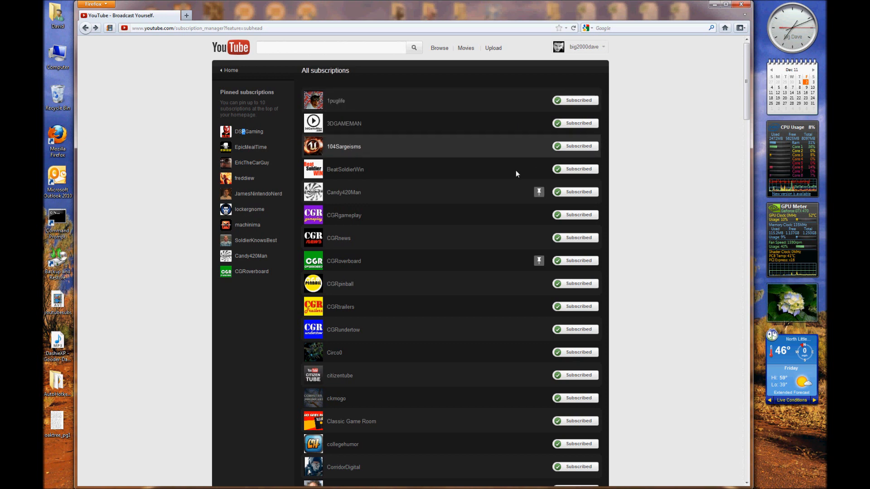
{"action": "mouse_move", "coordinate": [531, 321]}
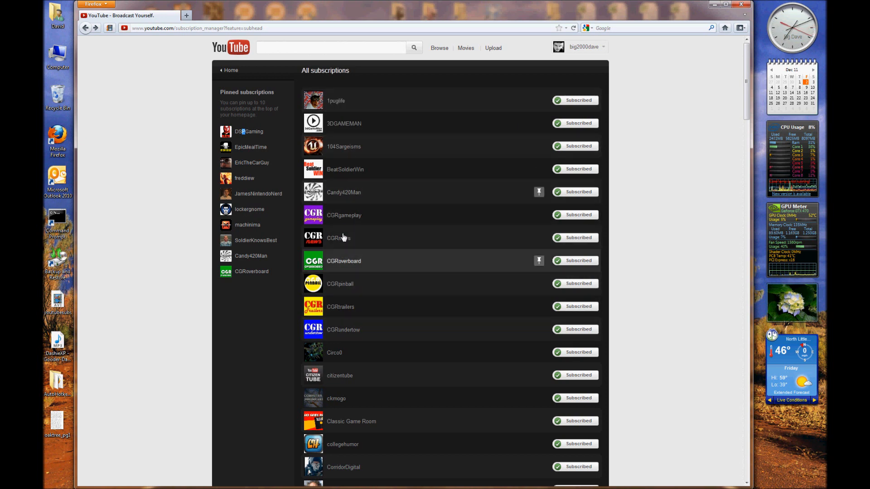
{"action": "mouse_move", "coordinate": [459, 203]}
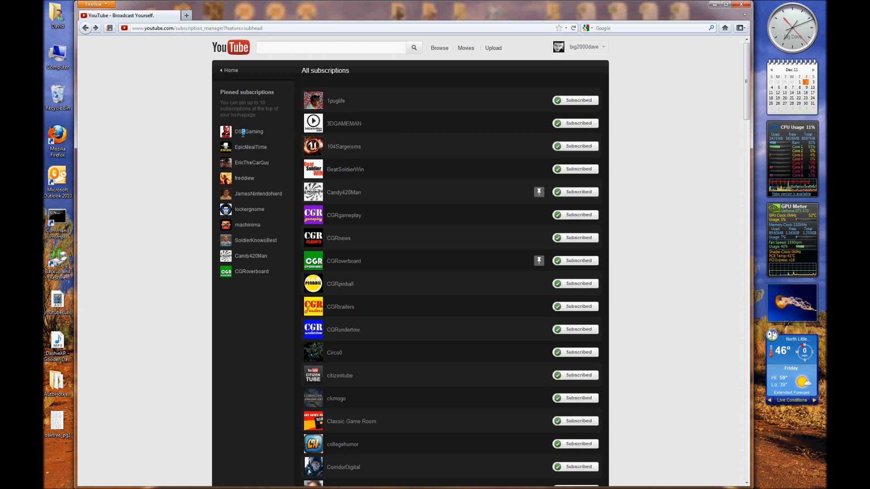
{"action": "mouse_move", "coordinate": [361, 281]}
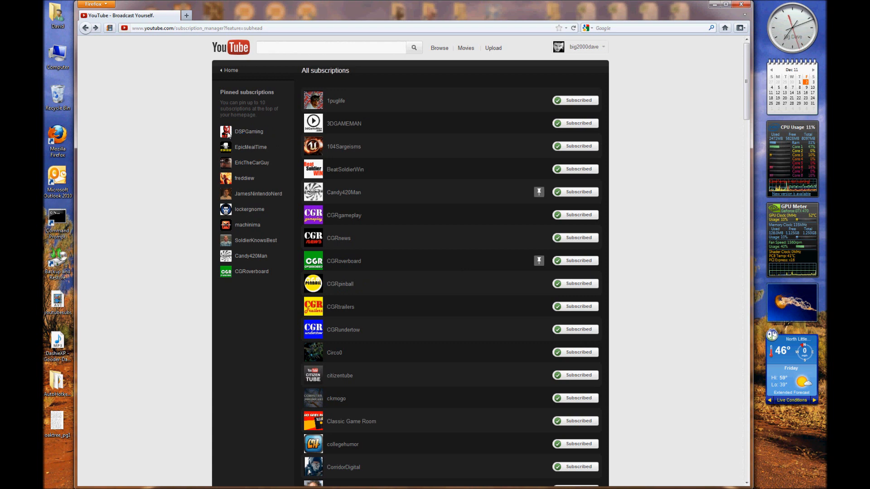
{"action": "mouse_move", "coordinate": [475, 332]}
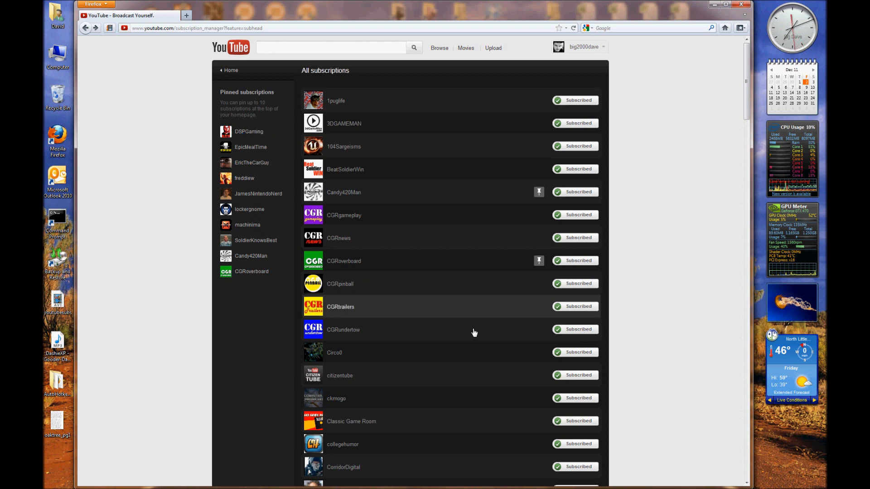
Pin collegehumor to the homepage.
{"action": "scroll", "scroll_direction": "down", "scroll_amount": 3}
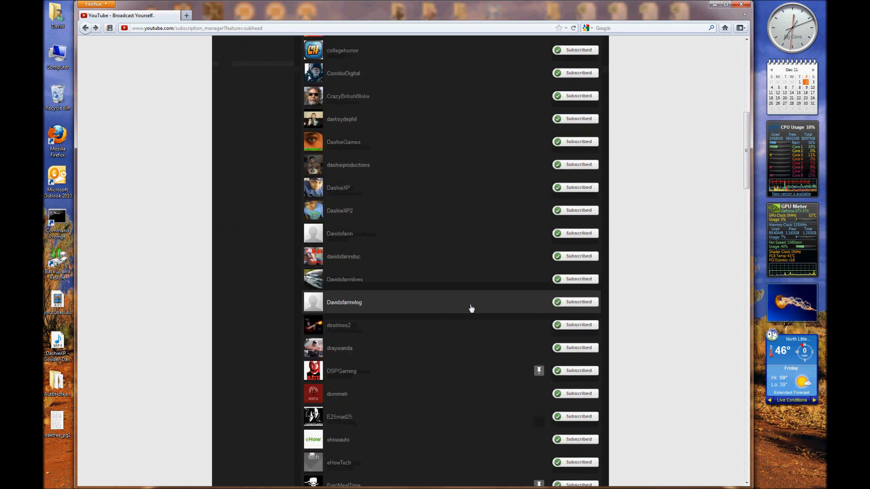
{"action": "mouse_move", "coordinate": [541, 371]}
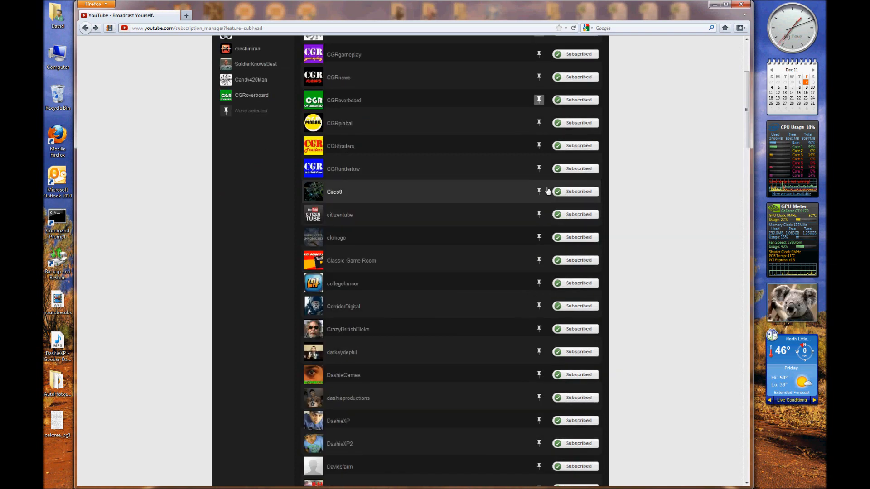
{"action": "scroll", "scroll_direction": "down", "scroll_amount": 3}
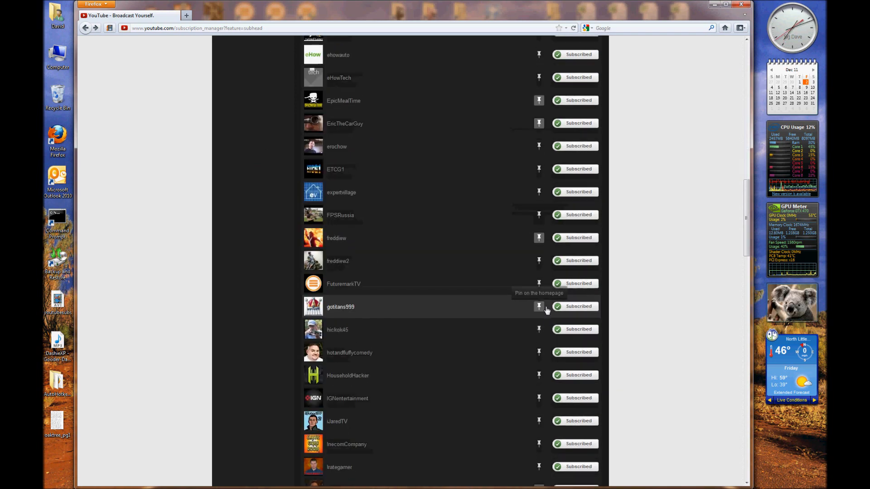
{"action": "scroll", "scroll_direction": "down", "scroll_amount": 3}
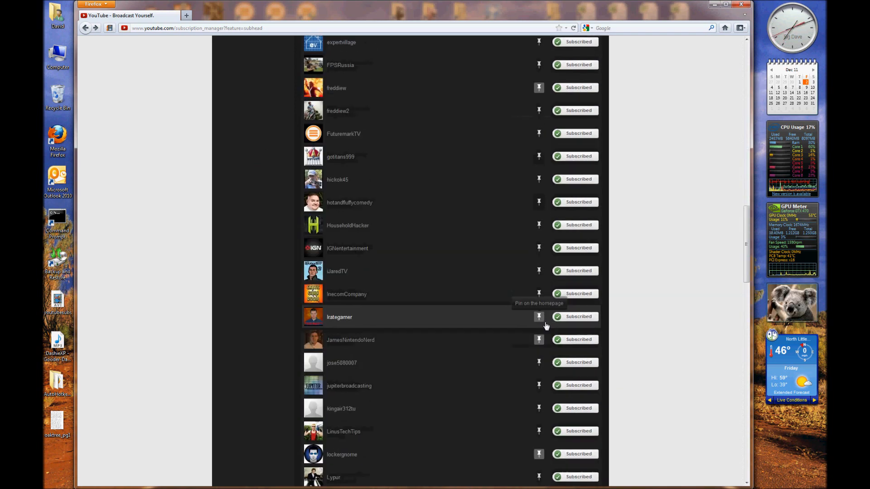
{"action": "scroll", "scroll_direction": "up", "scroll_amount": 3}
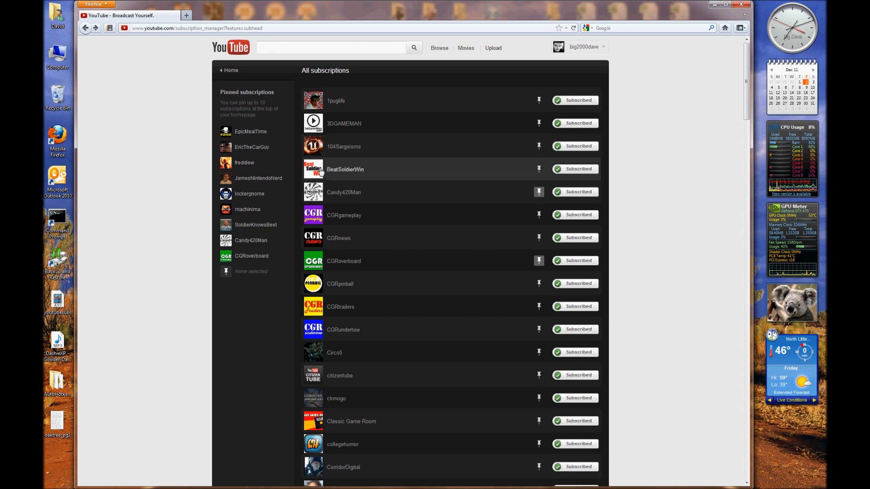
{"action": "mouse_move", "coordinate": [344, 177]}
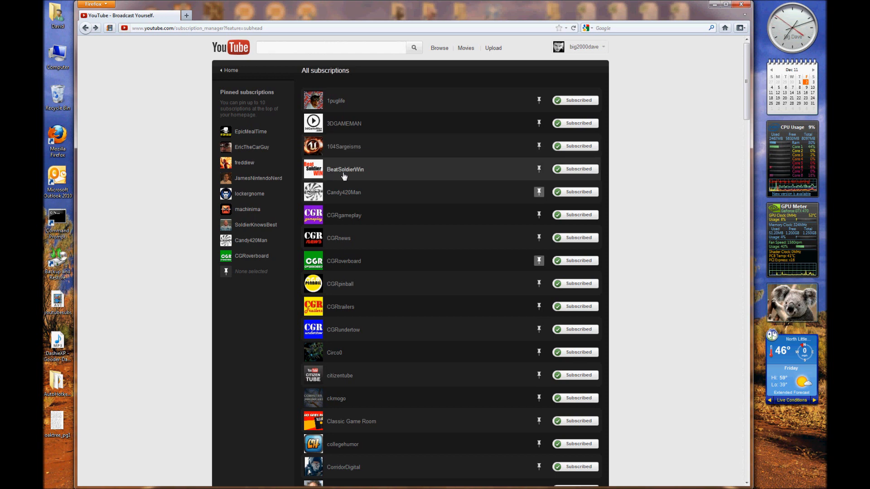
{"action": "mouse_move", "coordinate": [532, 191]}
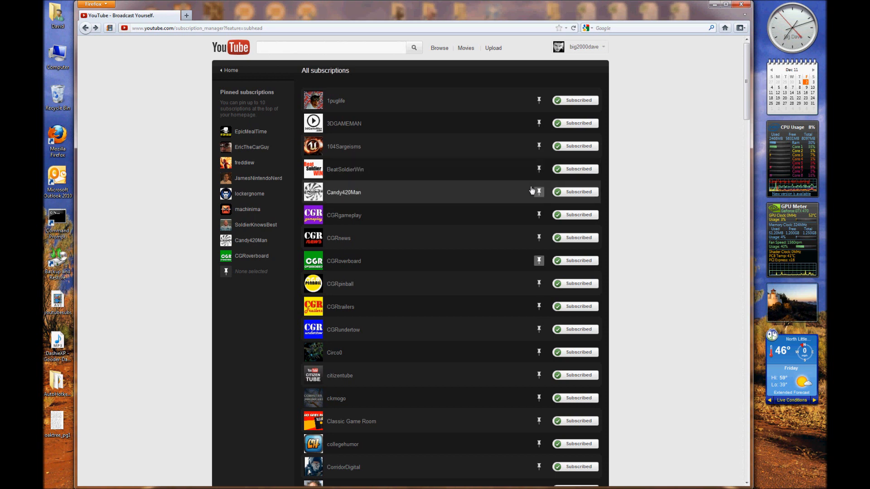
{"action": "mouse_move", "coordinate": [506, 222]}
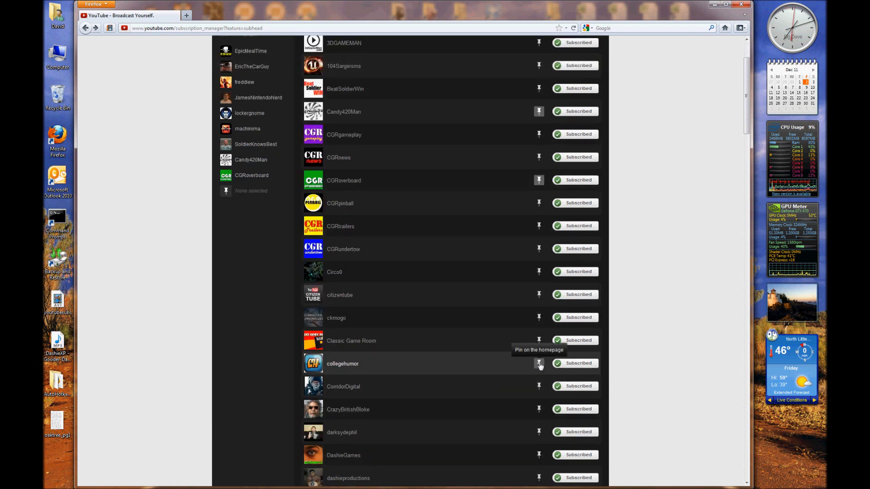
{"action": "left_click", "coordinate": [538, 363]}
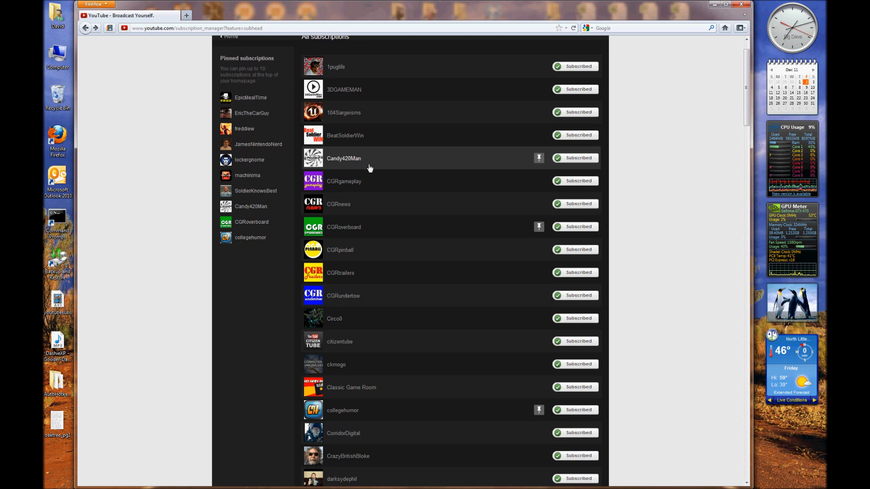
{"action": "mouse_move", "coordinate": [493, 195]}
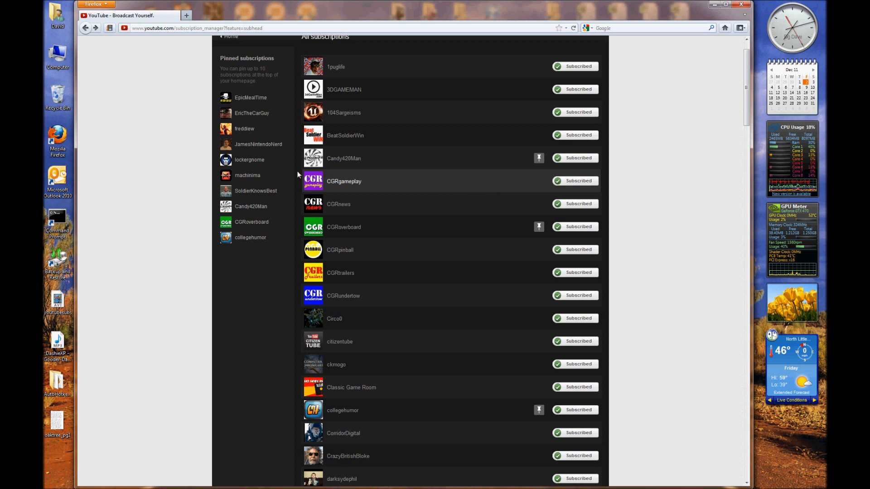
{"action": "mouse_move", "coordinate": [245, 163]}
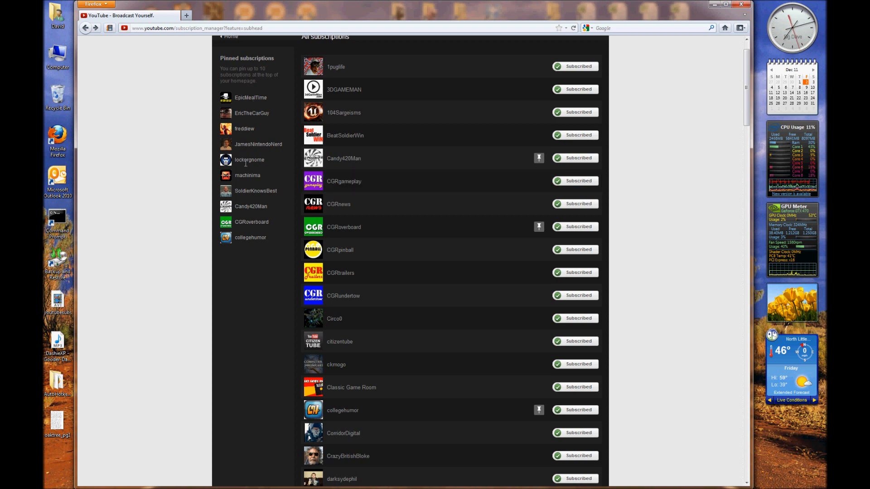
{"action": "mouse_move", "coordinate": [449, 227]}
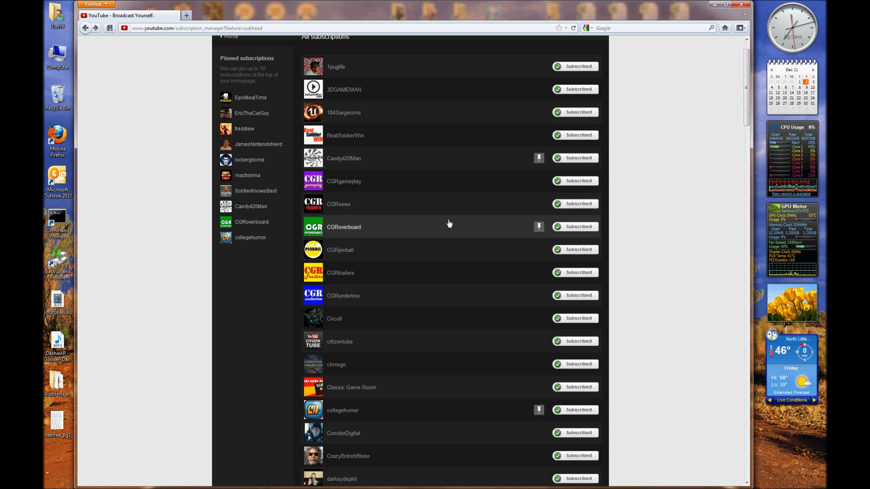
Scroll further down the subscriptions and pin Circo0 to the homepage.
{"action": "scroll", "scroll_direction": "down", "scroll_amount": 3}
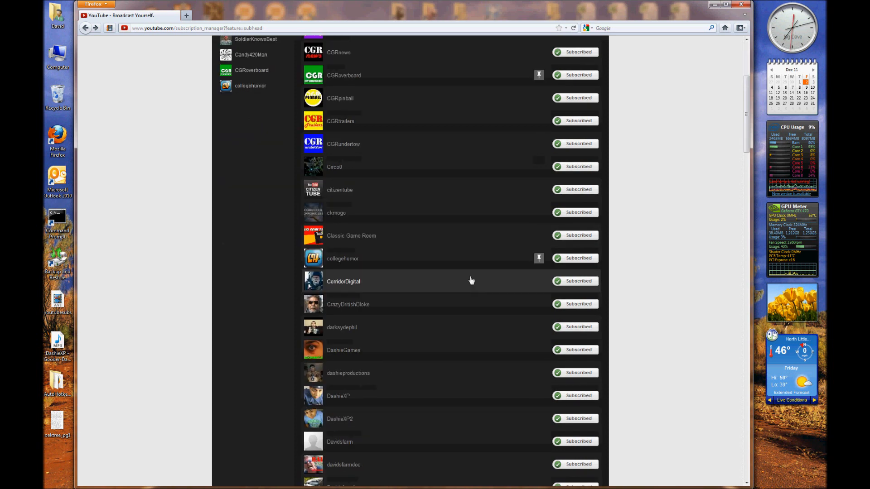
{"action": "scroll", "scroll_direction": "down", "scroll_amount": 3}
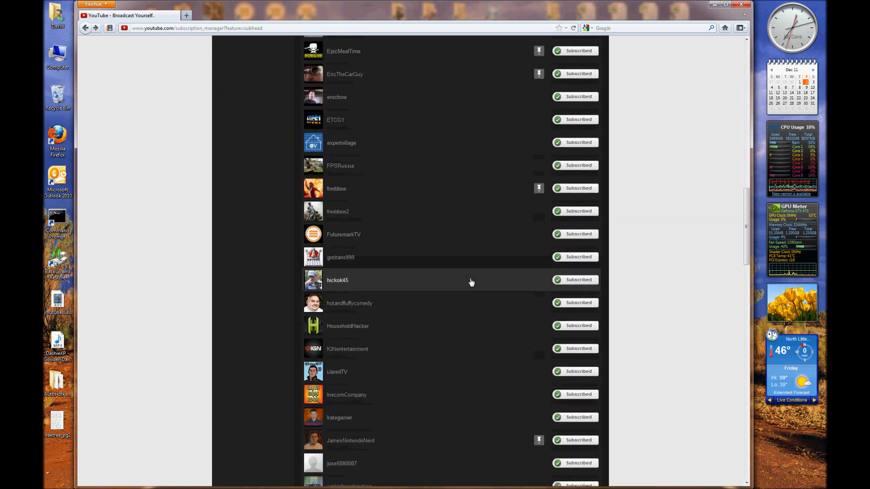
{"action": "scroll", "scroll_direction": "down", "scroll_amount": 3}
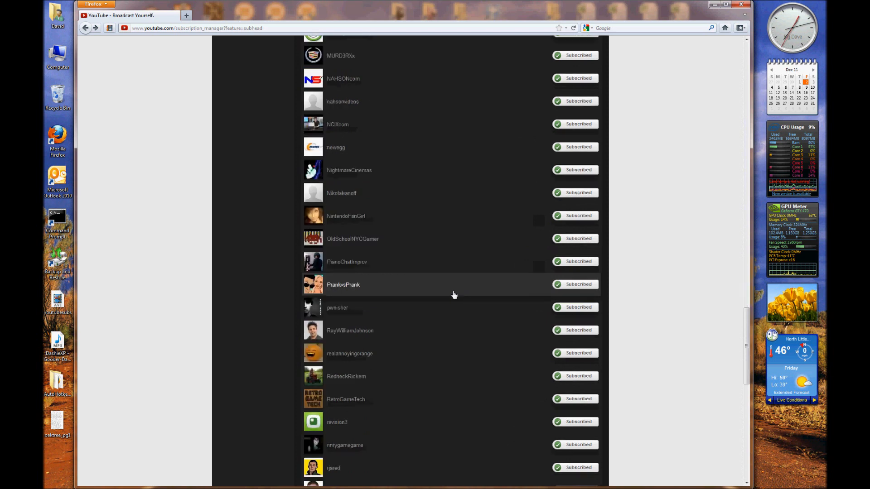
{"action": "scroll", "scroll_direction": "down", "scroll_amount": 3}
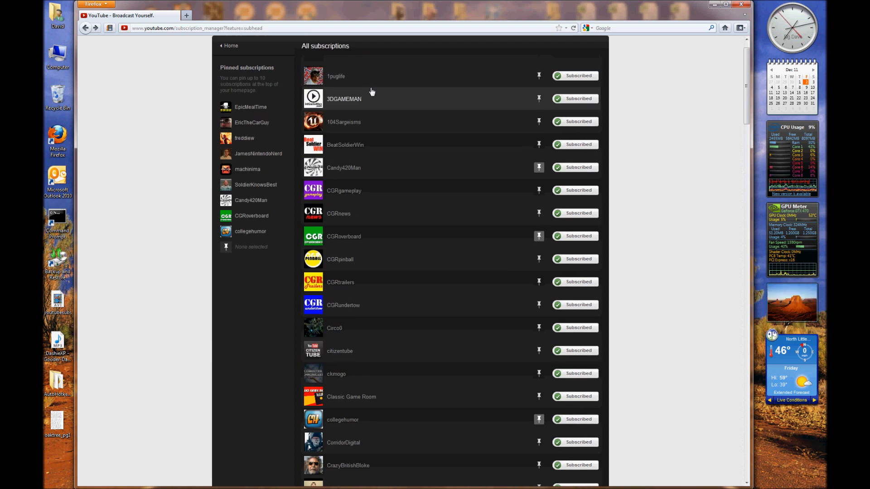
{"action": "mouse_move", "coordinate": [217, 322]}
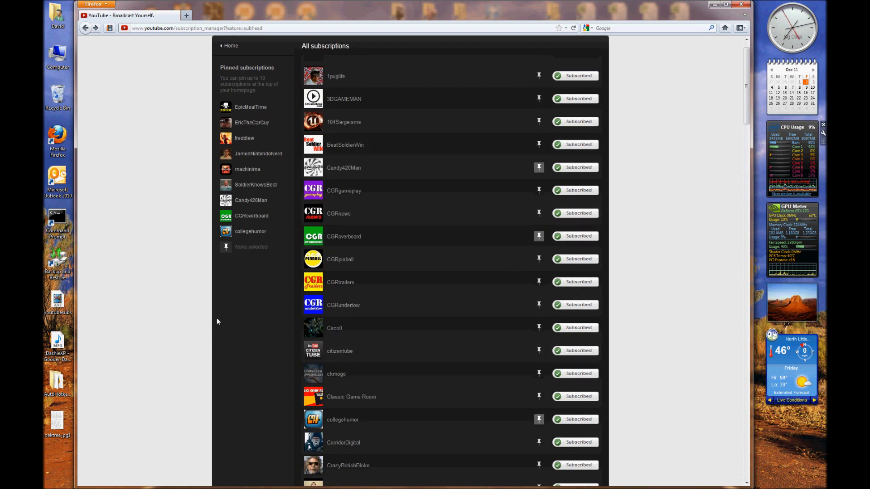
{"action": "mouse_move", "coordinate": [505, 360]}
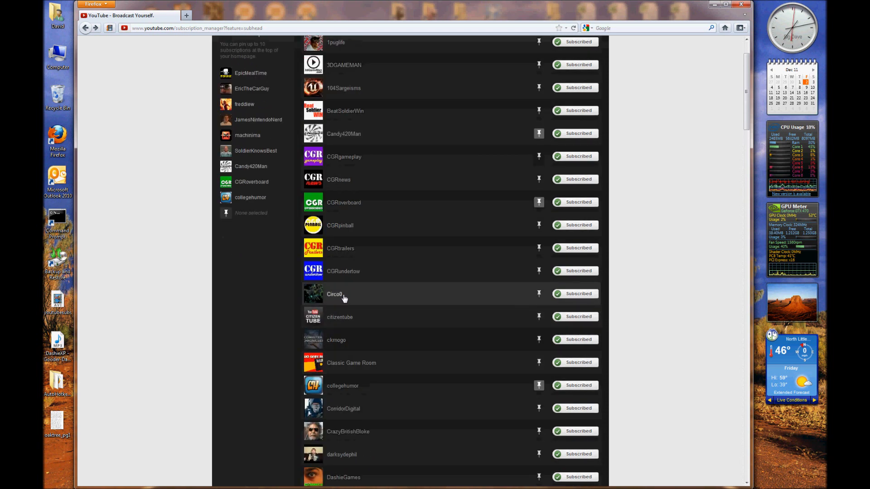
{"action": "left_click", "coordinate": [538, 294]}
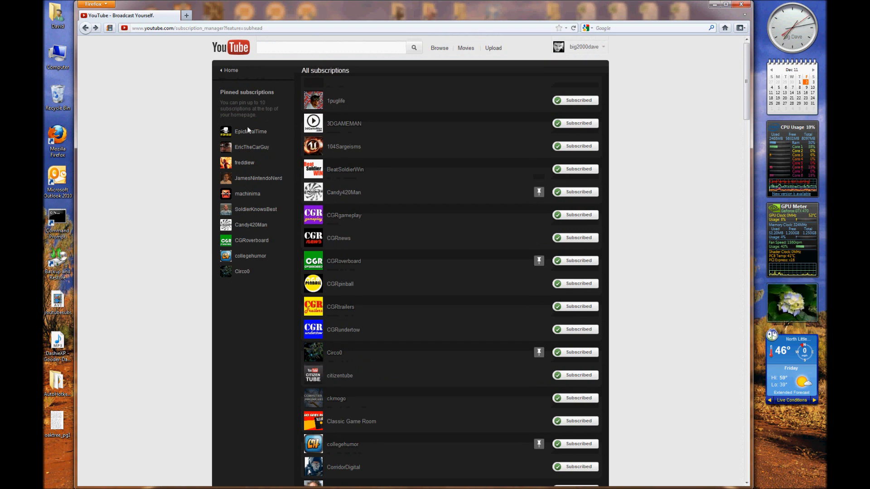
{"action": "mouse_move", "coordinate": [240, 265]}
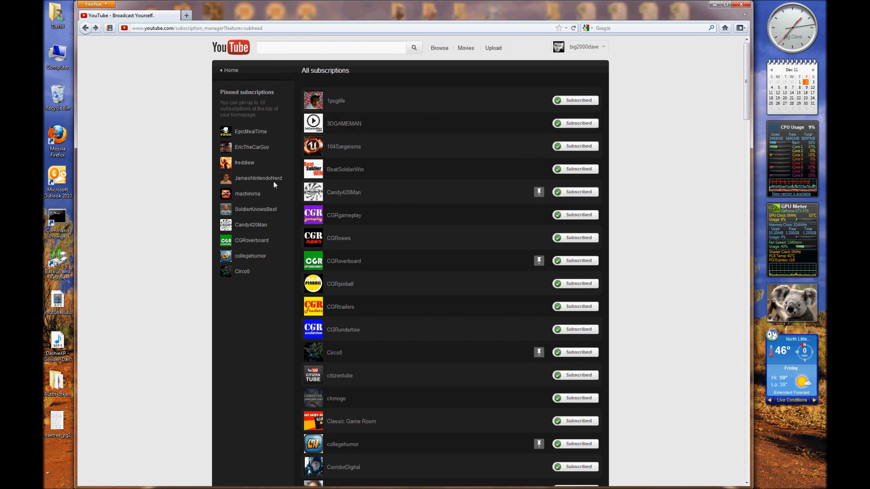
{"action": "mouse_move", "coordinate": [255, 135]}
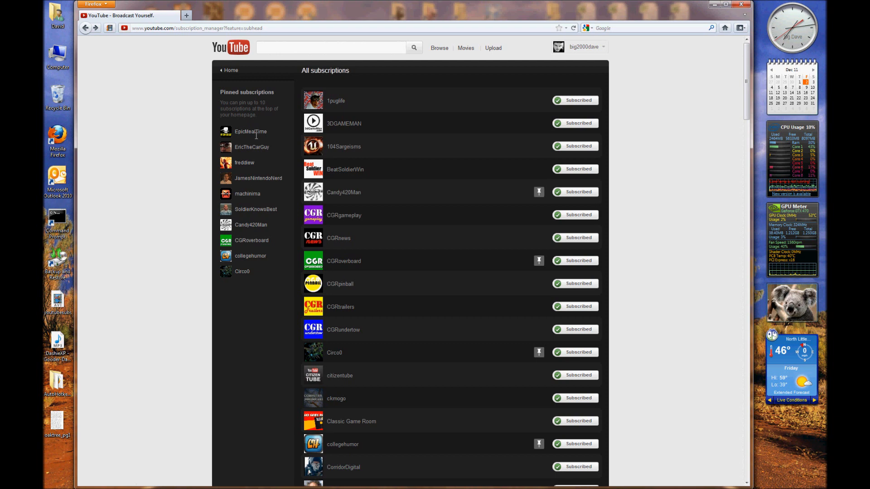
{"action": "mouse_move", "coordinate": [539, 193]}
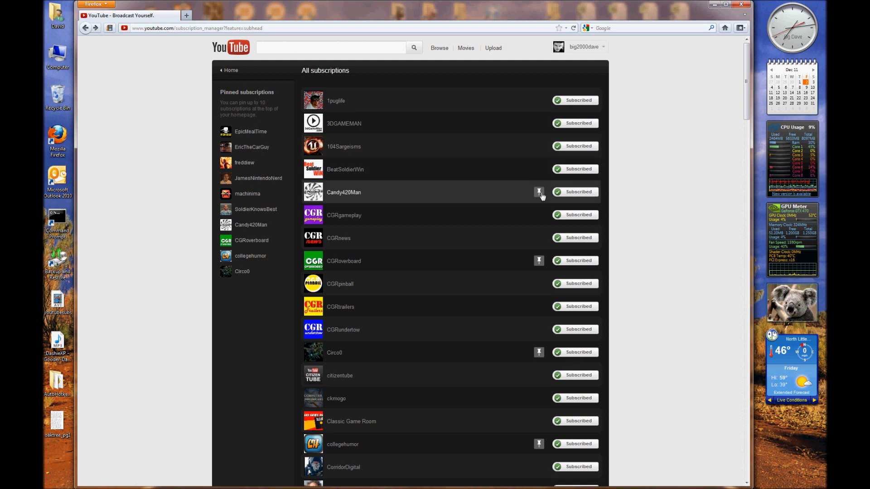
{"action": "mouse_move", "coordinate": [539, 192]}
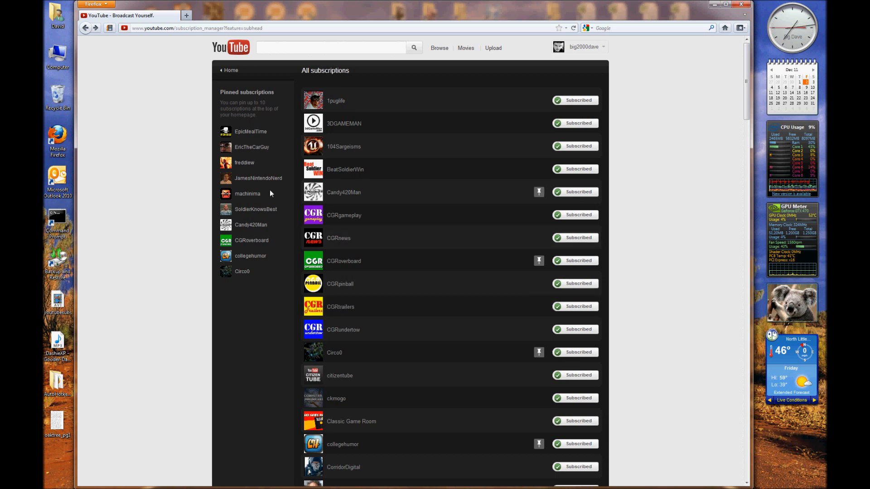
Scroll through All subscriptions to locate EpicMealTime among the pinned channels.
{"action": "scroll", "scroll_direction": "down", "scroll_amount": 3}
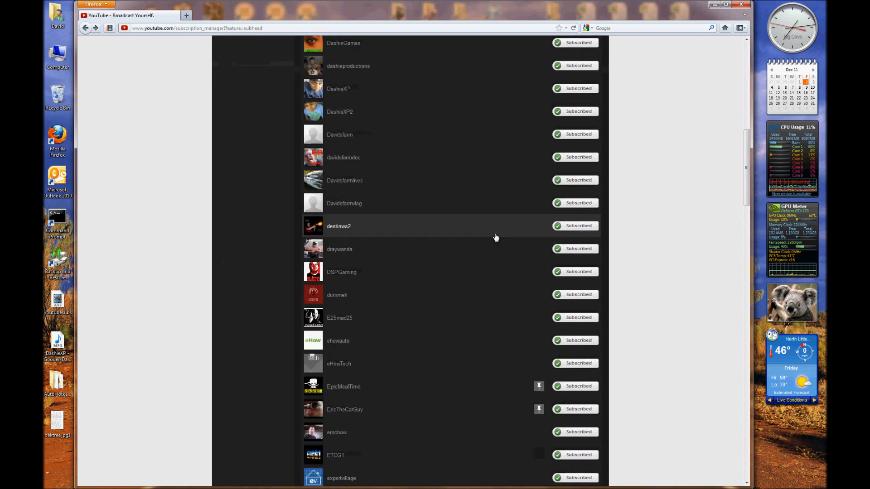
{"action": "scroll", "scroll_direction": "down", "scroll_amount": 3}
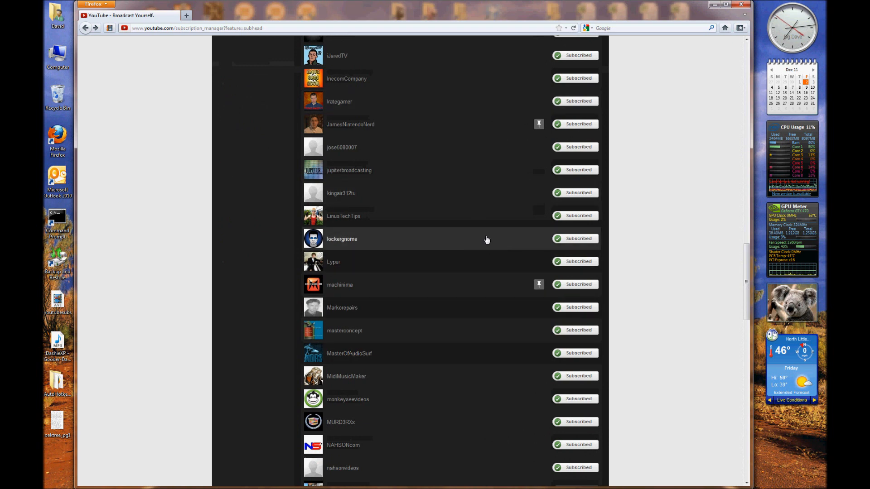
{"action": "scroll", "scroll_direction": "down", "scroll_amount": 3}
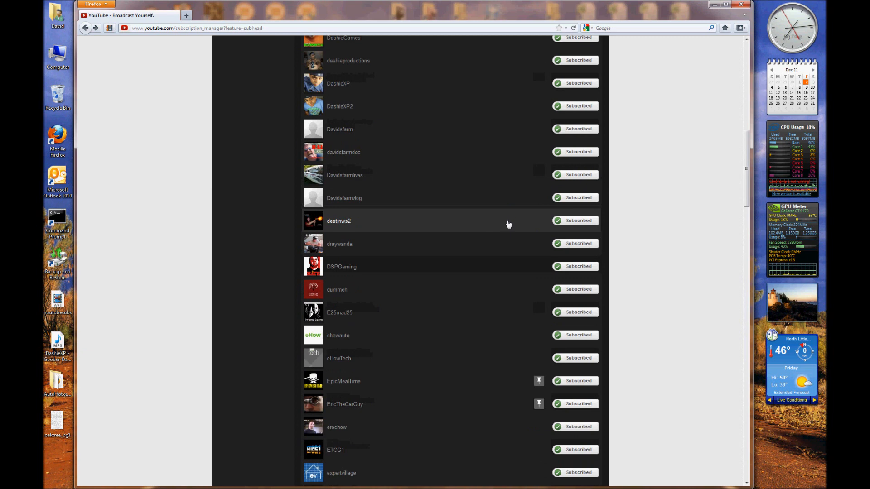
{"action": "scroll", "scroll_direction": "up", "scroll_amount": 3}
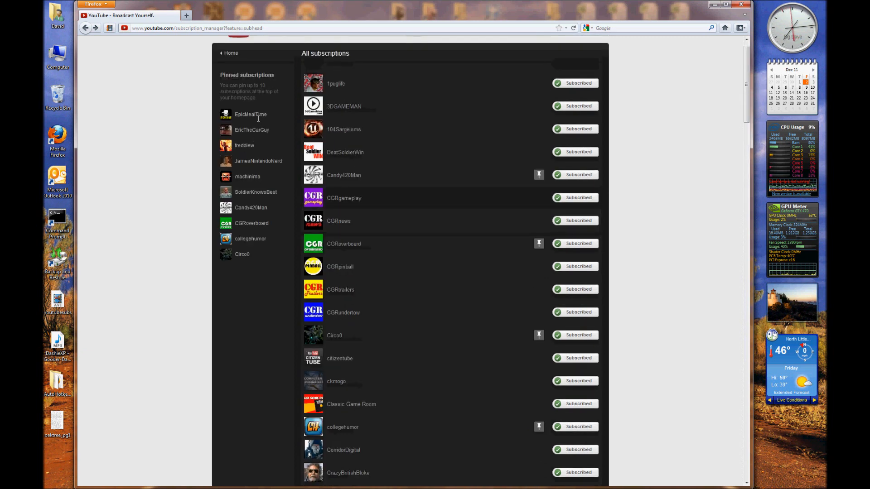
{"action": "mouse_move", "coordinate": [494, 232]}
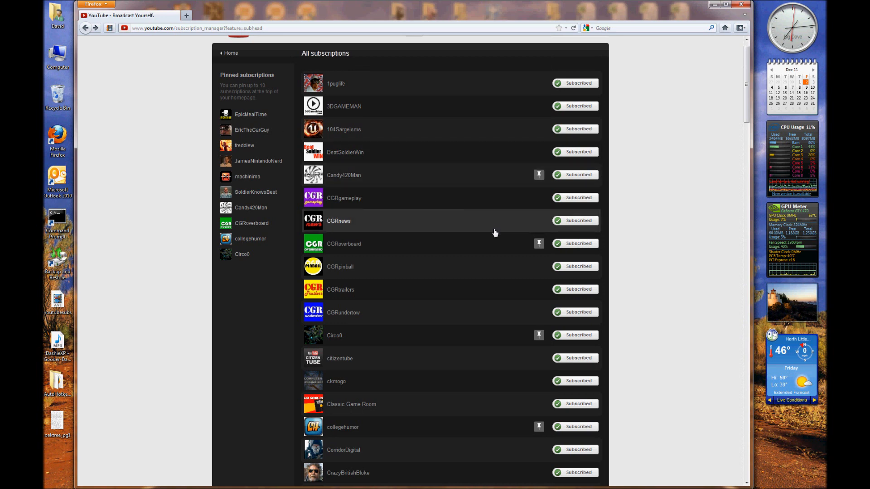
{"action": "scroll", "scroll_direction": "down", "scroll_amount": 3}
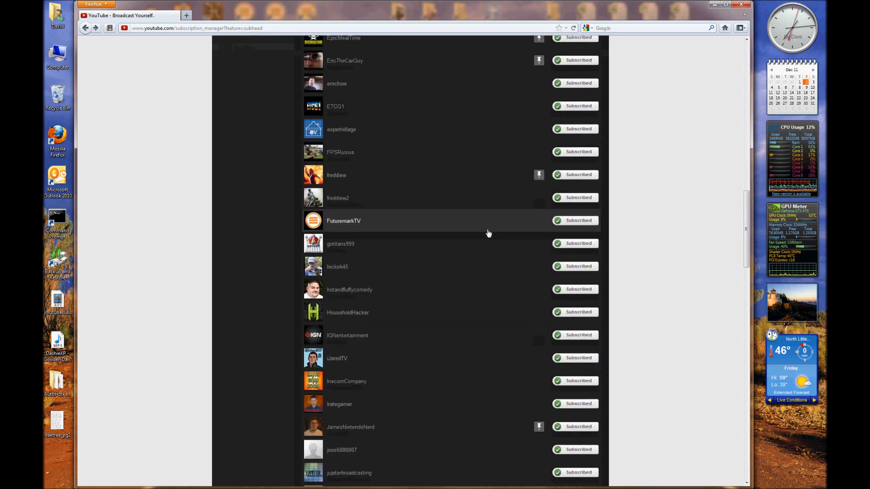
{"action": "scroll", "scroll_direction": "down", "scroll_amount": 3}
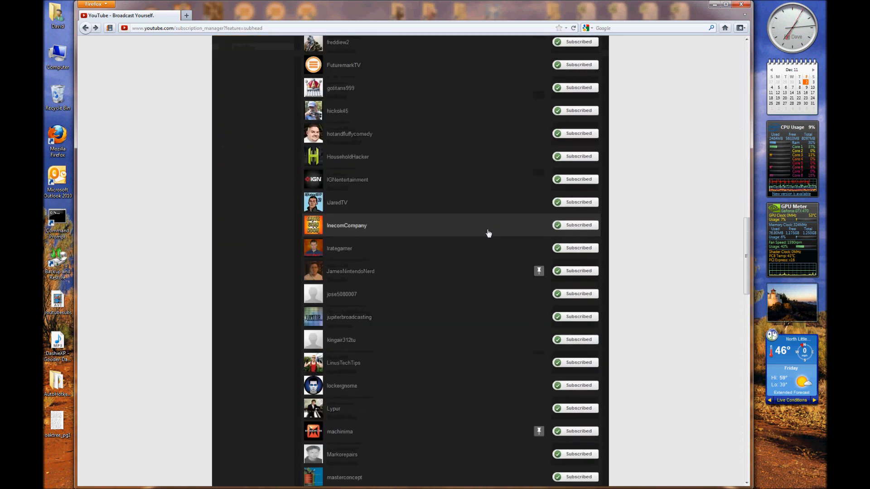
{"action": "scroll", "scroll_direction": "up", "scroll_amount": 3}
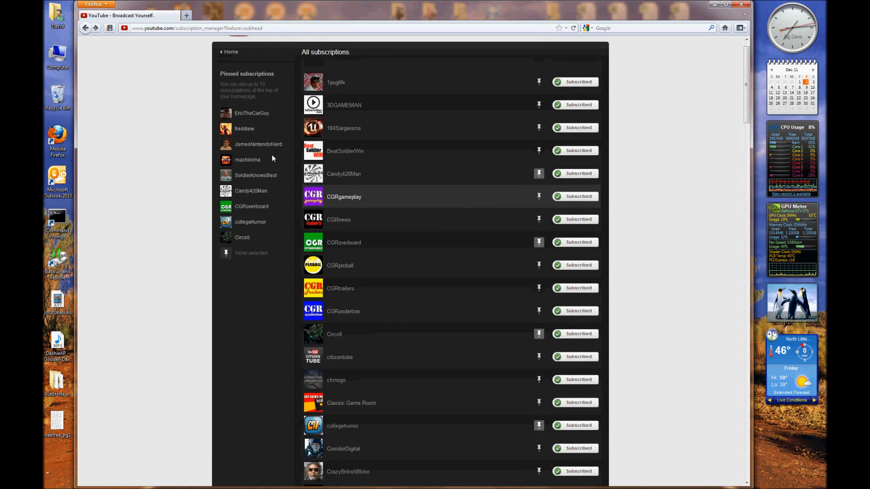
{"action": "mouse_move", "coordinate": [504, 279]}
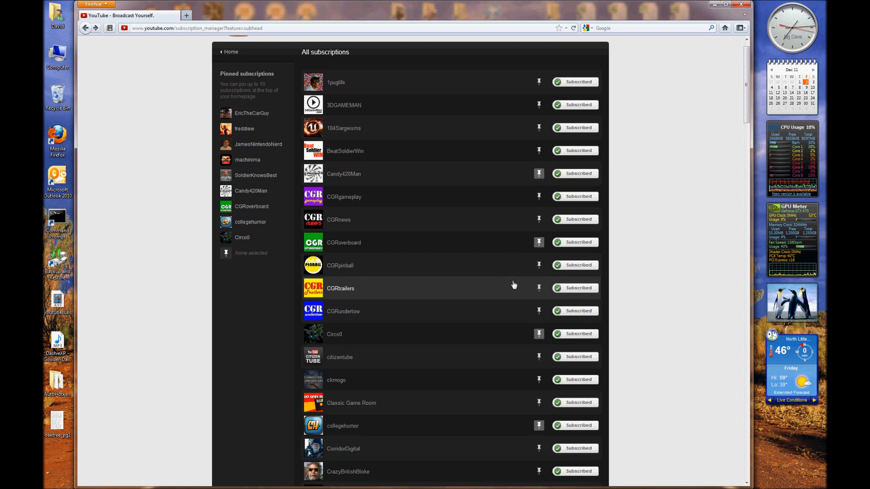
{"action": "mouse_move", "coordinate": [462, 452]}
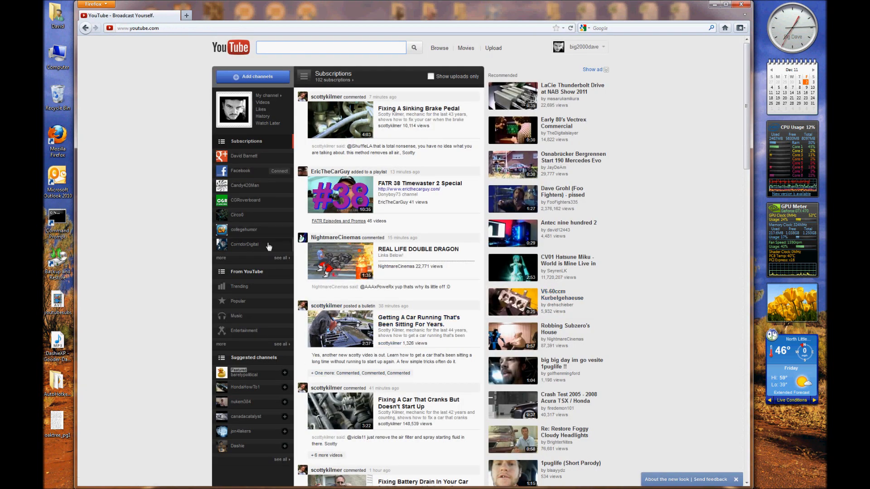
{"action": "mouse_move", "coordinate": [250, 188]}
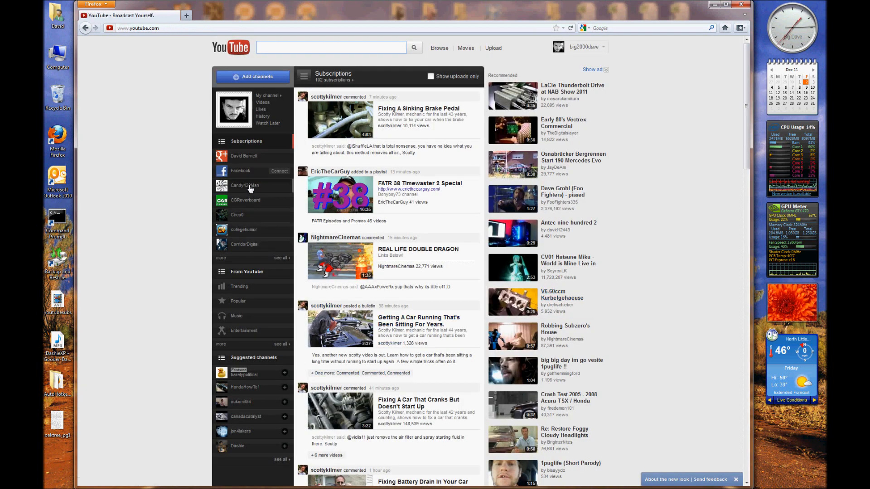
{"action": "mouse_move", "coordinate": [246, 230]}
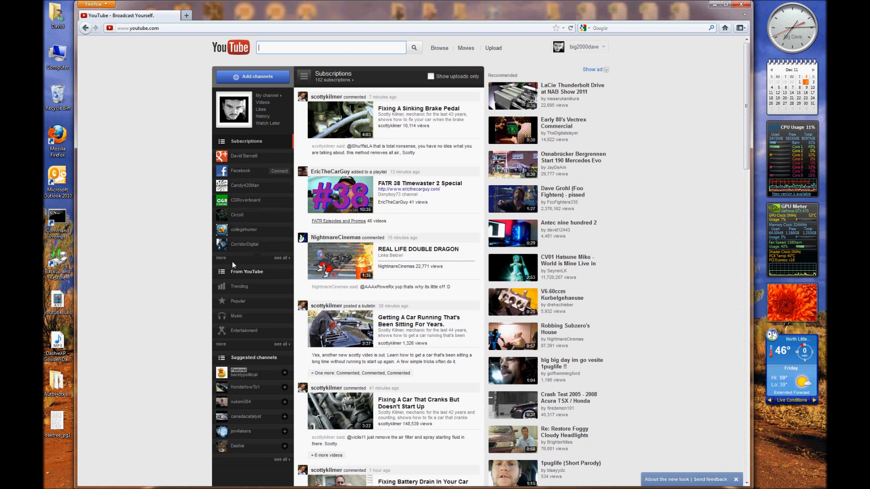
Expand the sidebar Subscriptions list with 'more' to show Candy420Man, CGRoverboard and Circo0.
{"action": "left_click", "coordinate": [281, 257]}
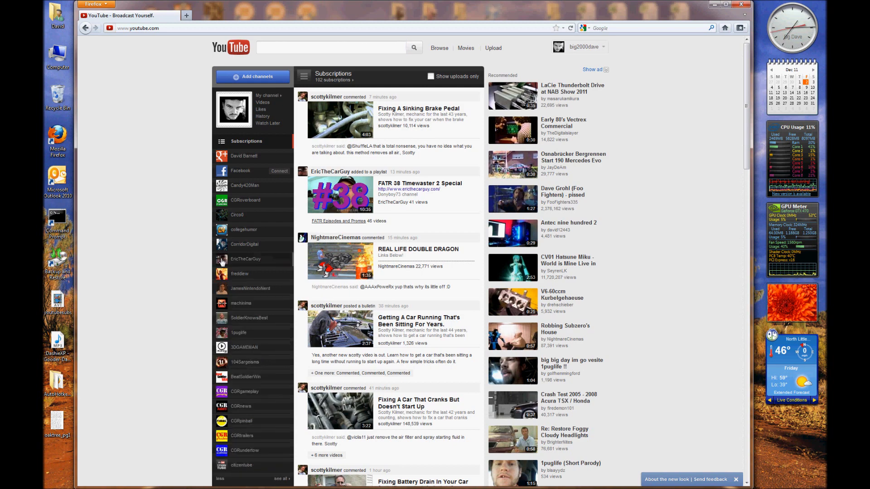
{"action": "scroll", "scroll_direction": "down", "scroll_amount": 3}
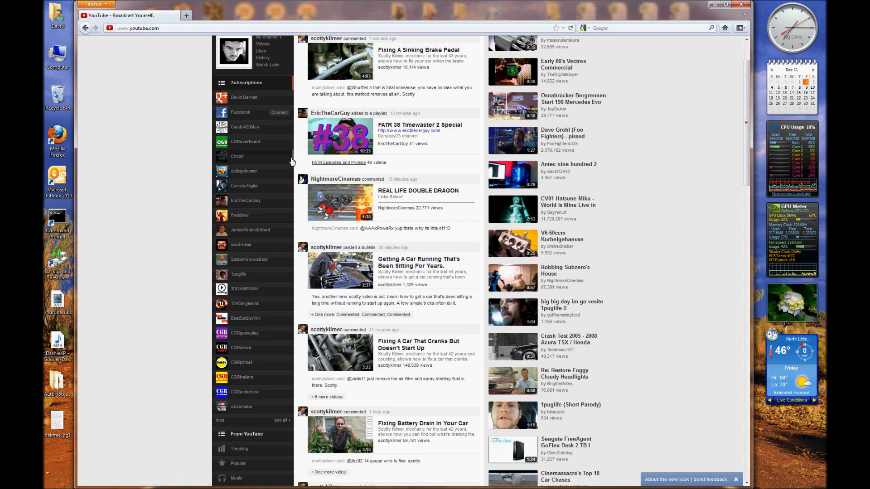
{"action": "mouse_move", "coordinate": [250, 289]}
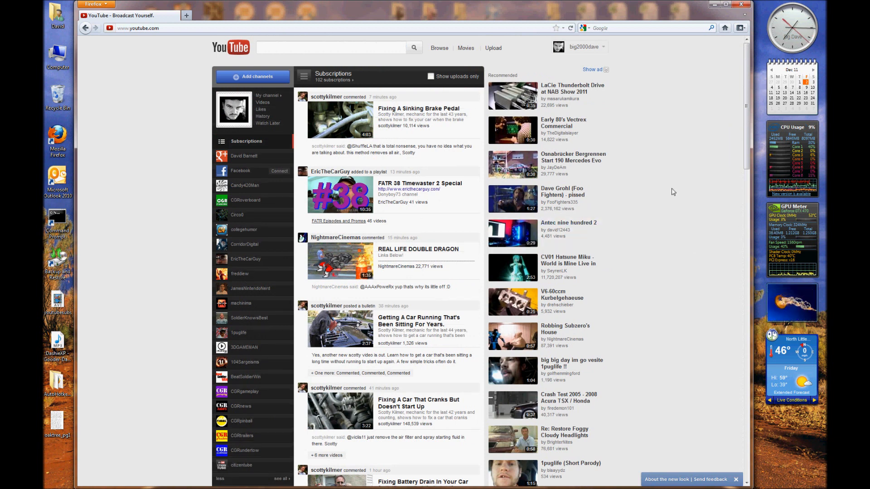
{"action": "mouse_move", "coordinate": [645, 211]}
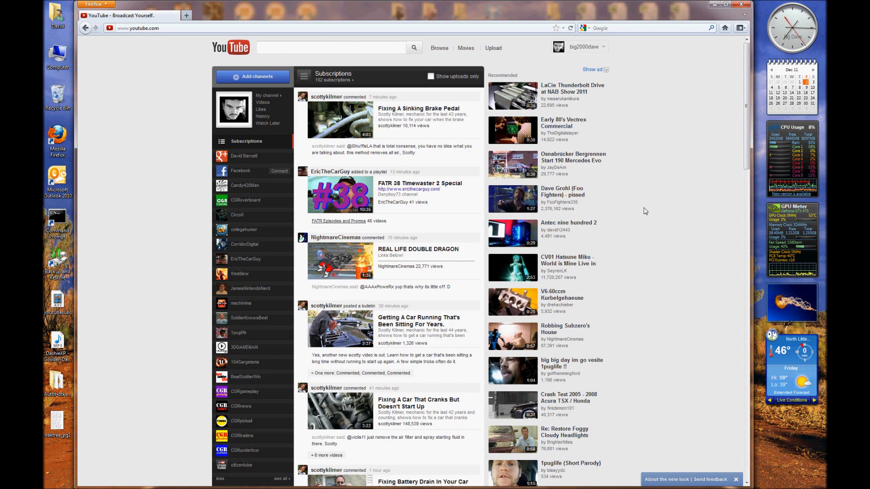
{"action": "mouse_move", "coordinate": [573, 157]}
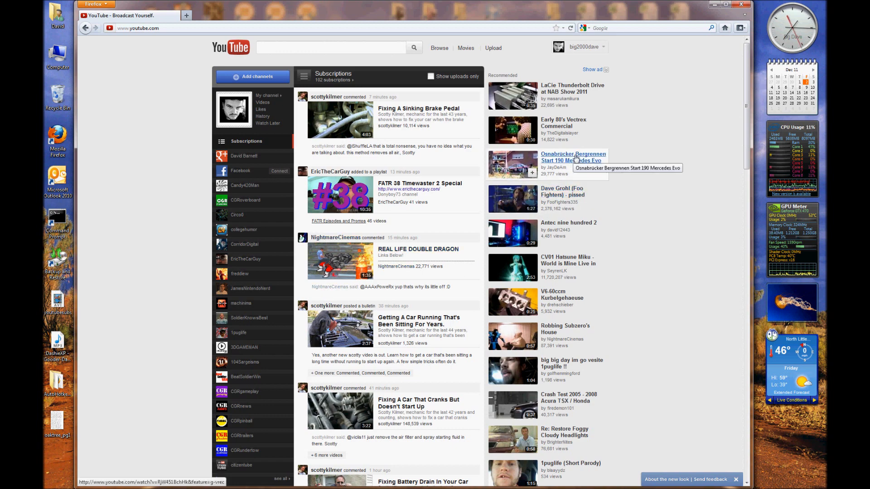
{"action": "mouse_move", "coordinate": [692, 215]}
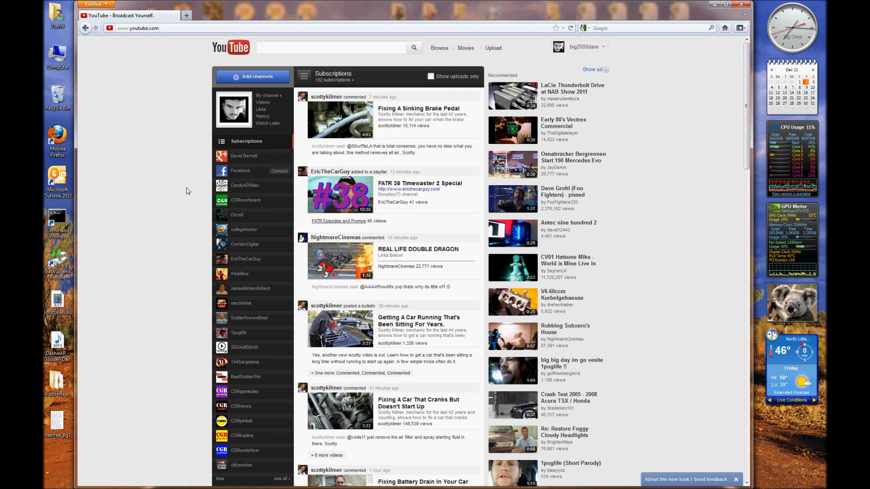
{"action": "mouse_move", "coordinate": [258, 245]}
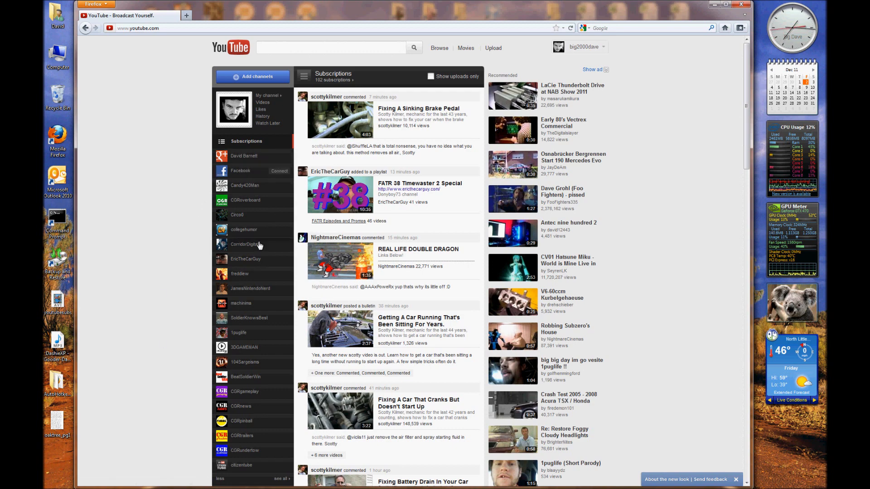
{"action": "mouse_move", "coordinate": [288, 247]}
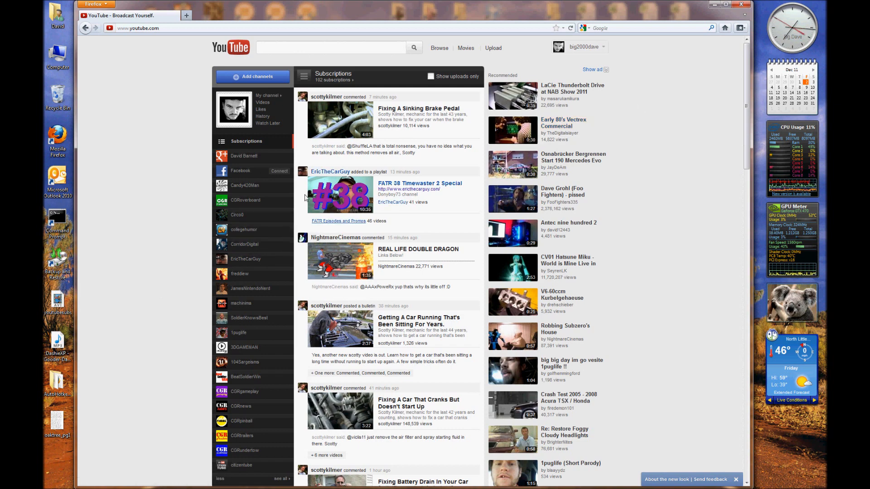
{"action": "mouse_move", "coordinate": [691, 161]}
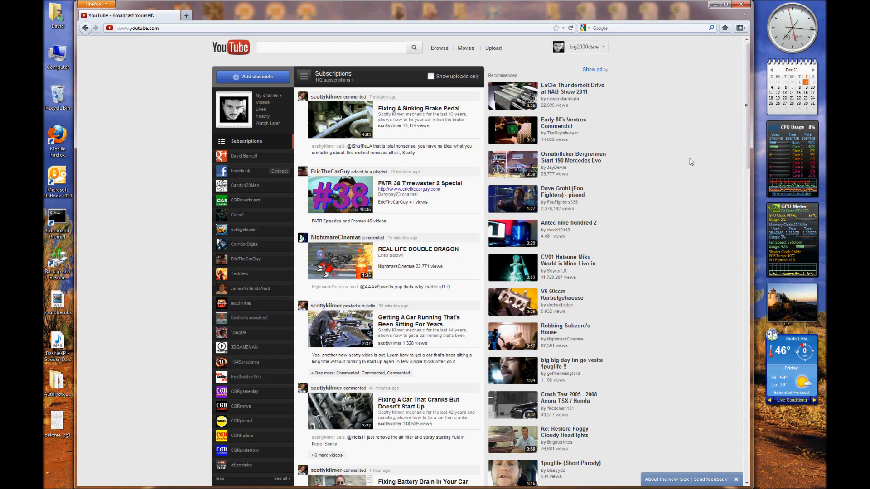
{"action": "mouse_move", "coordinate": [613, 252]}
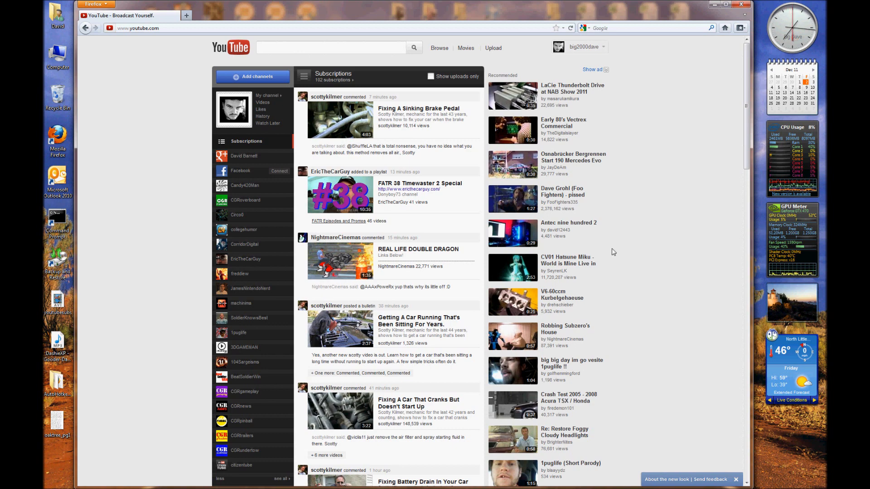
{"action": "mouse_move", "coordinate": [628, 240]}
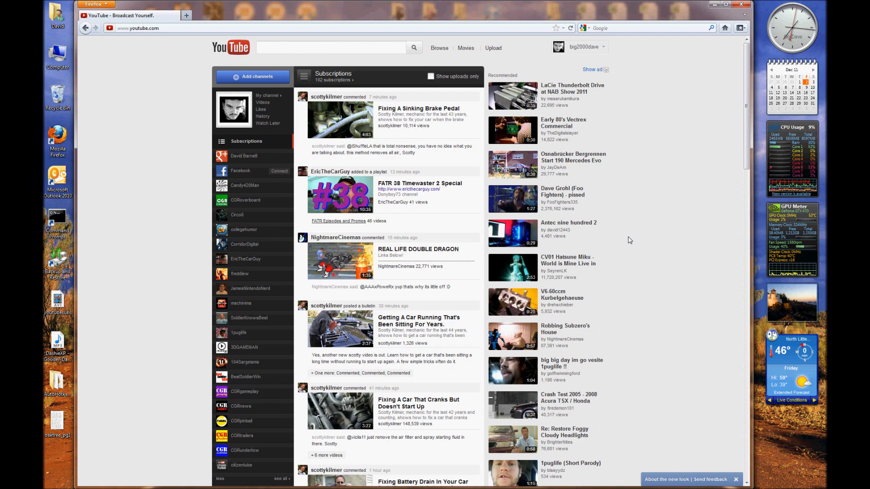
{"action": "mouse_move", "coordinate": [649, 217]}
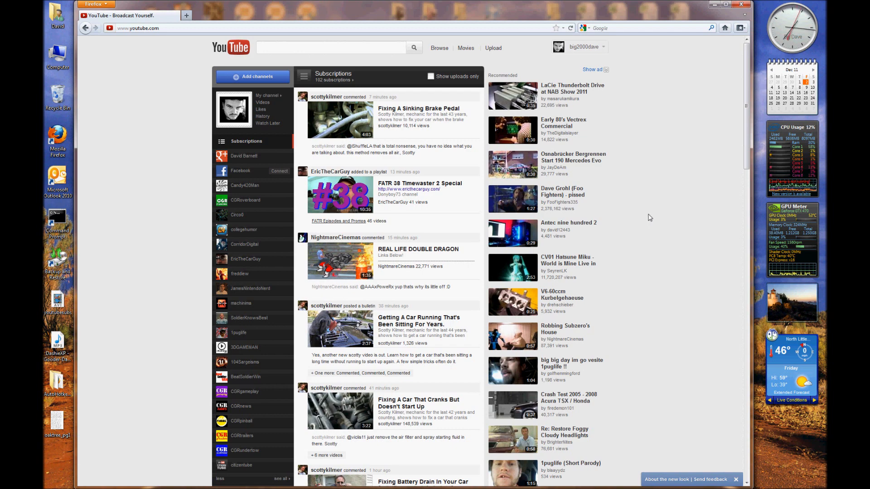
{"action": "mouse_move", "coordinate": [675, 193]}
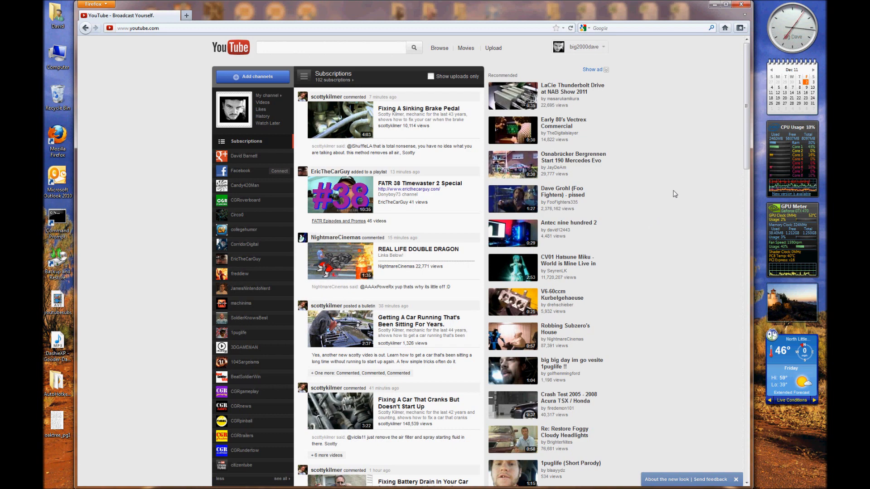